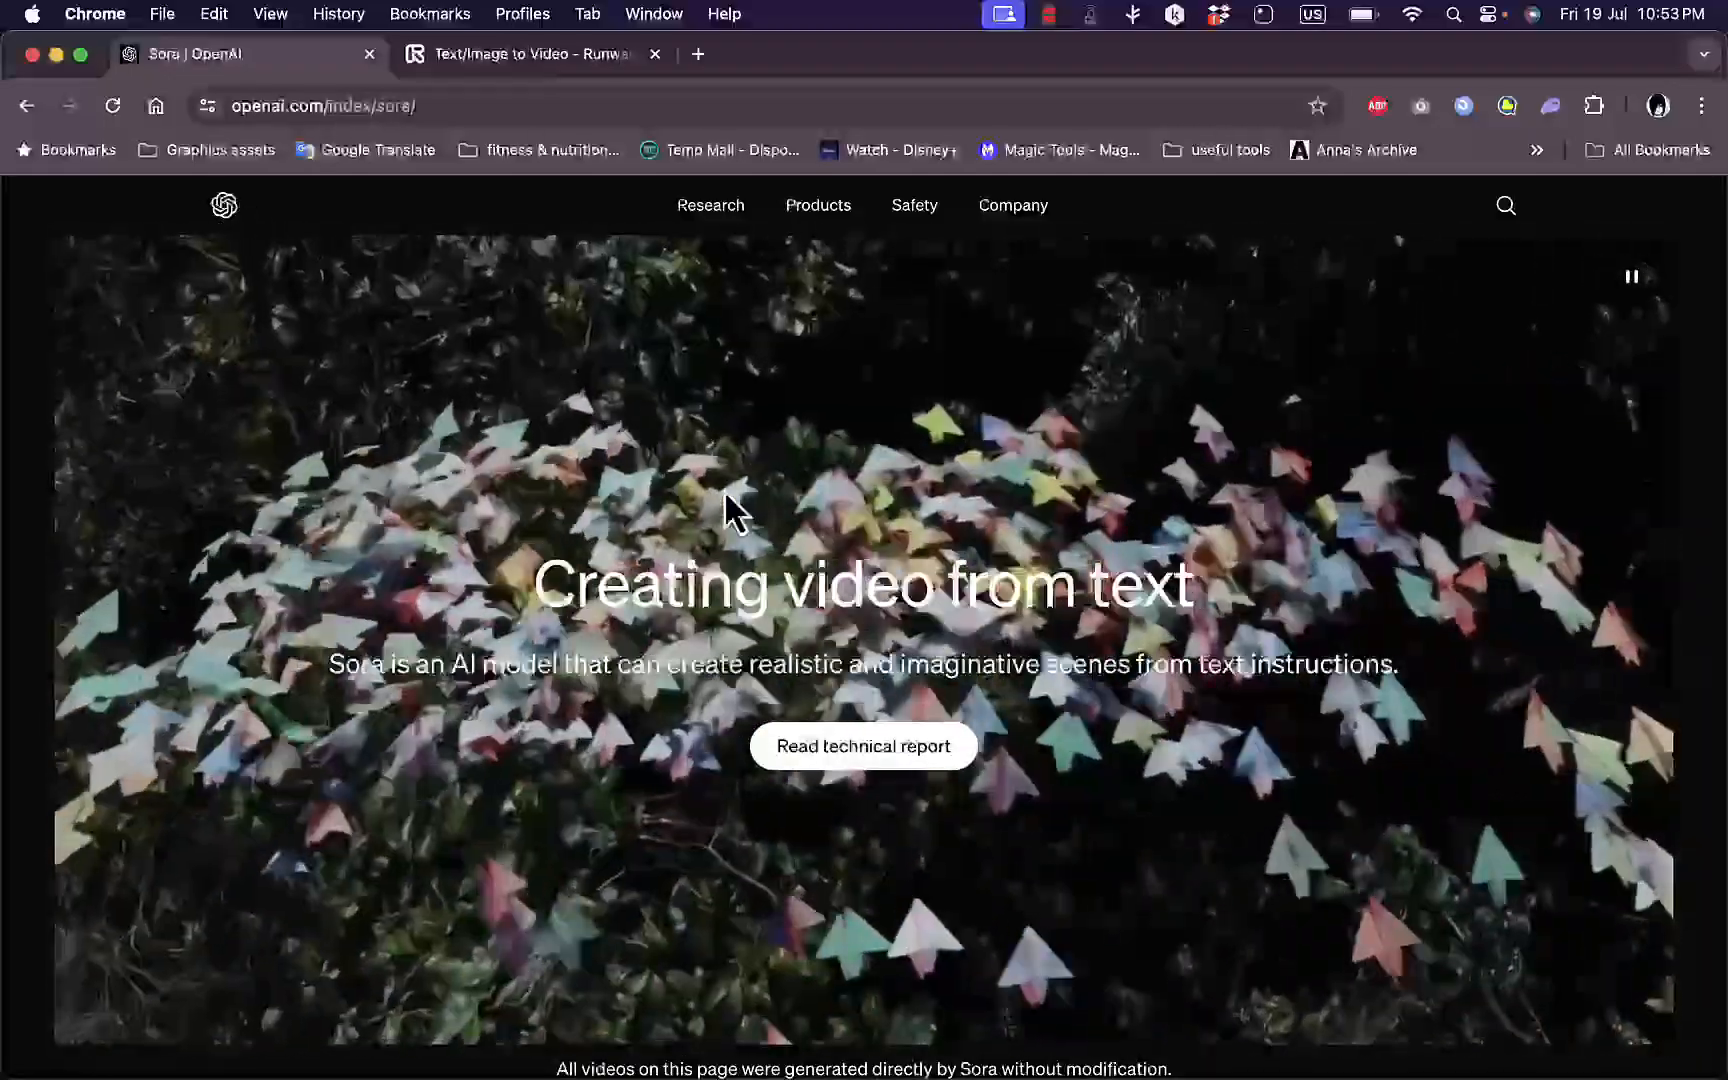
Scroll down the Sora page to the neon-lit Tokyo street example video and its prompt
scroll(down, 3)
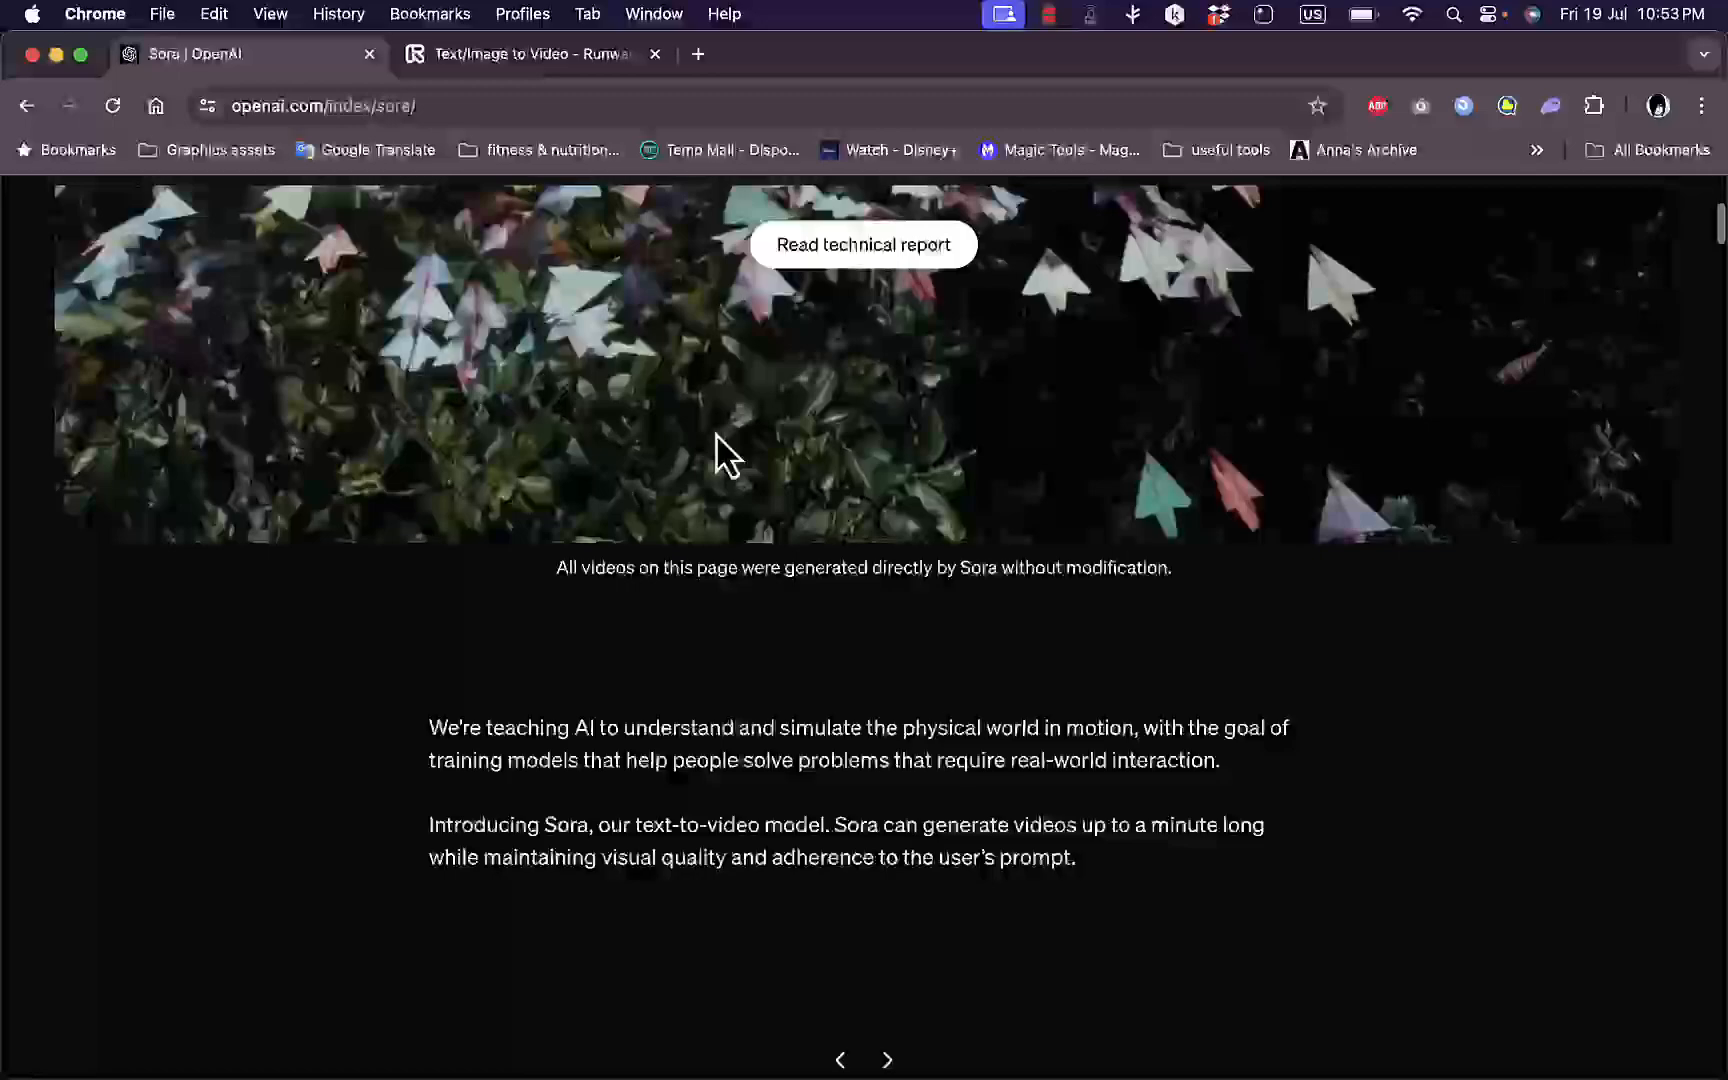
scroll(down, 3)
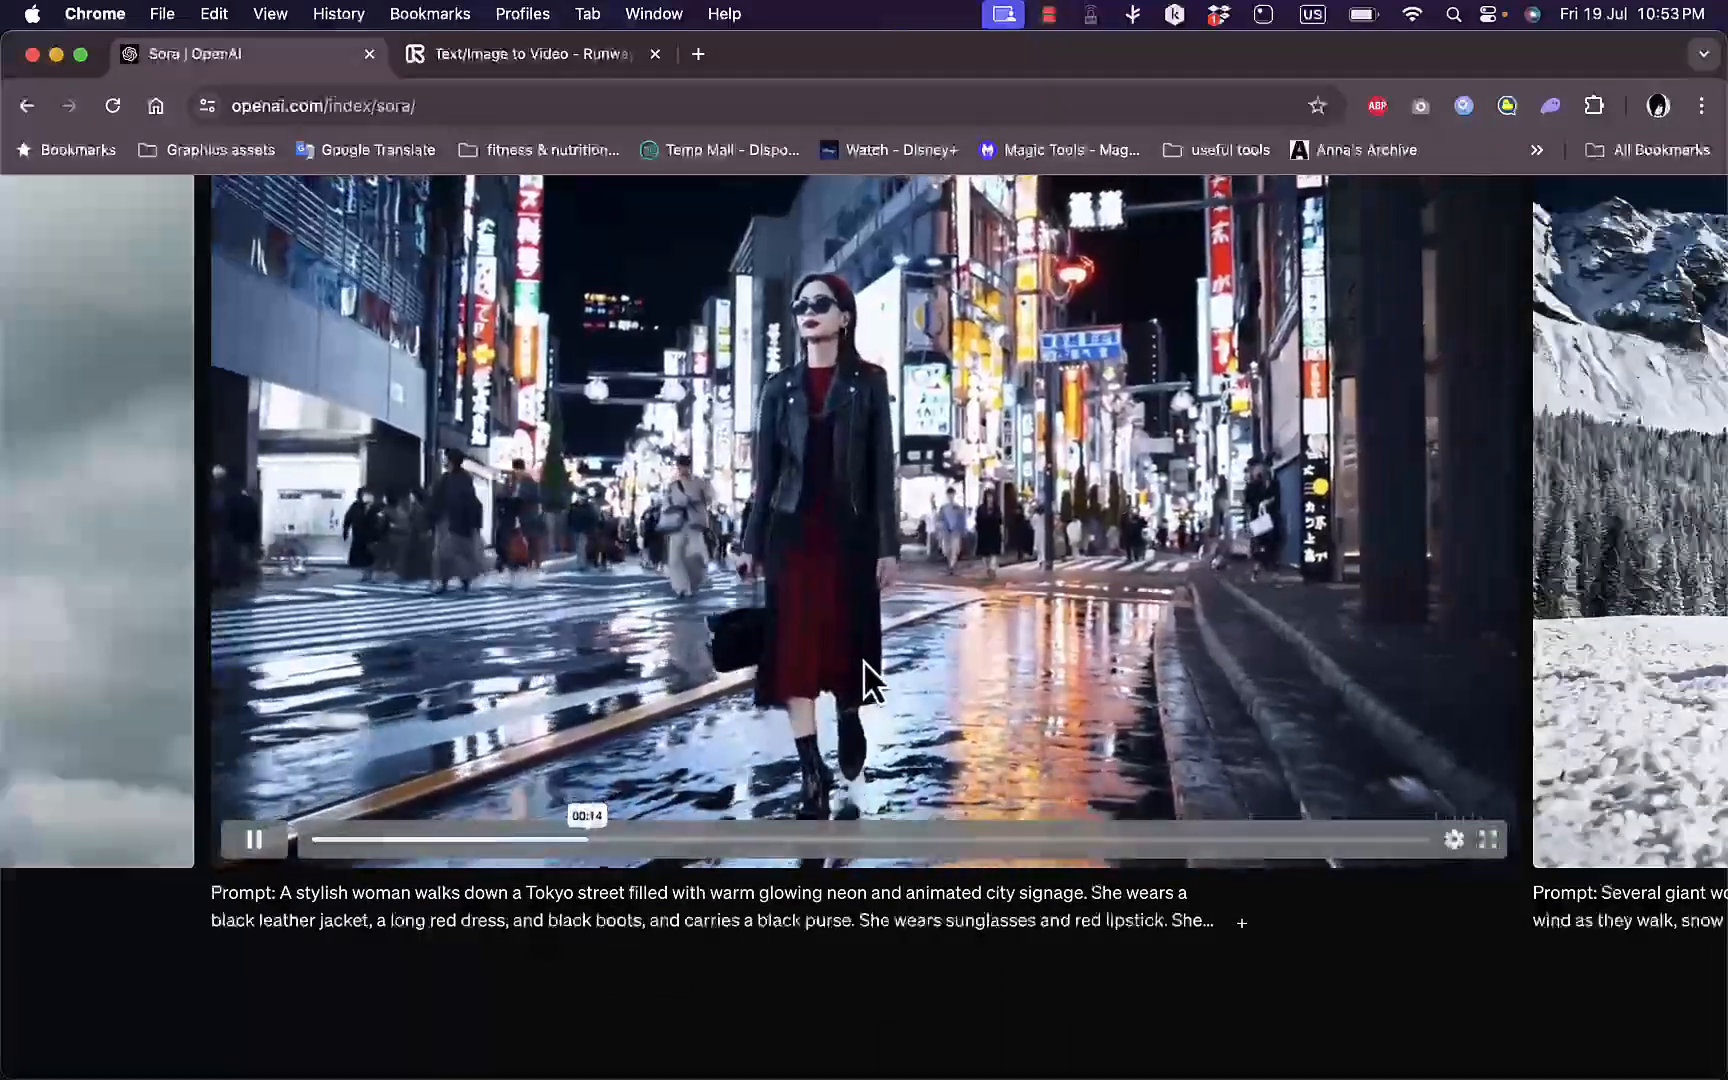
Scroll the Sora page around the woolly mammoth example toward the complex-scenes section
scroll(up, 3)
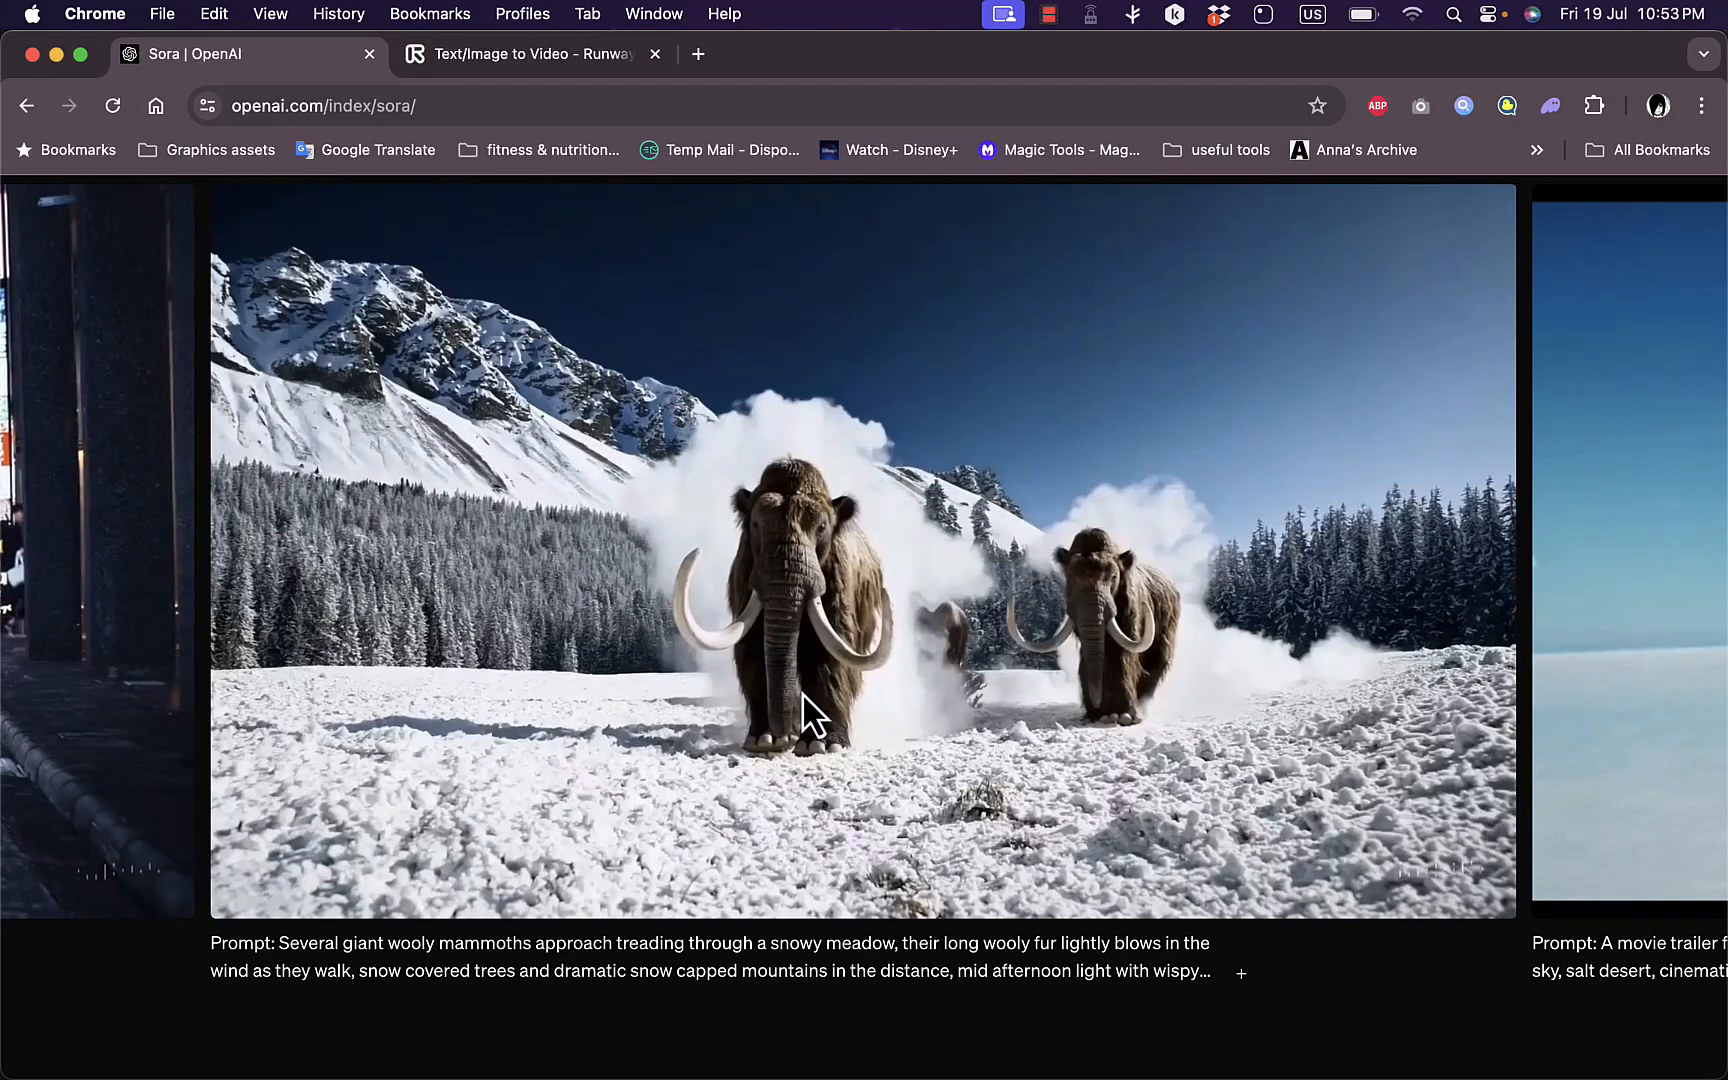
mouse_move(1014, 710)
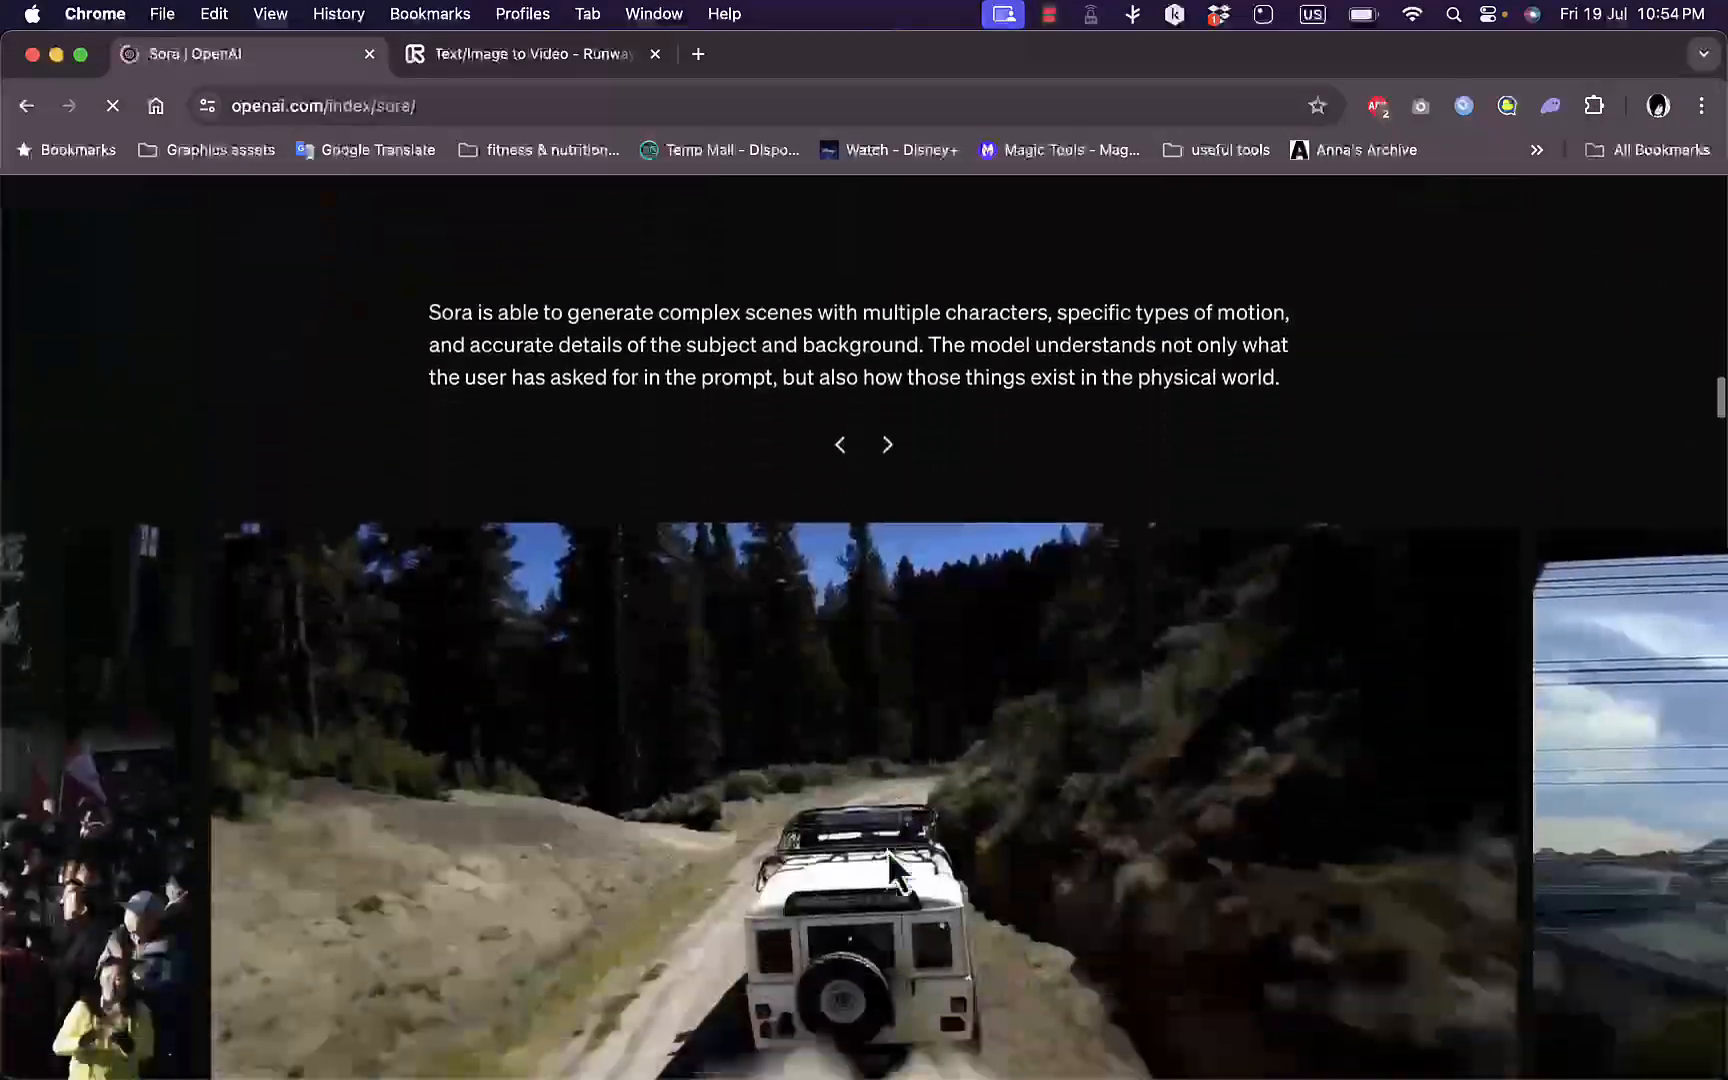
Play the white vintage SUV example video, then switch to the Runway text-to-video tab
scroll(down, 3)
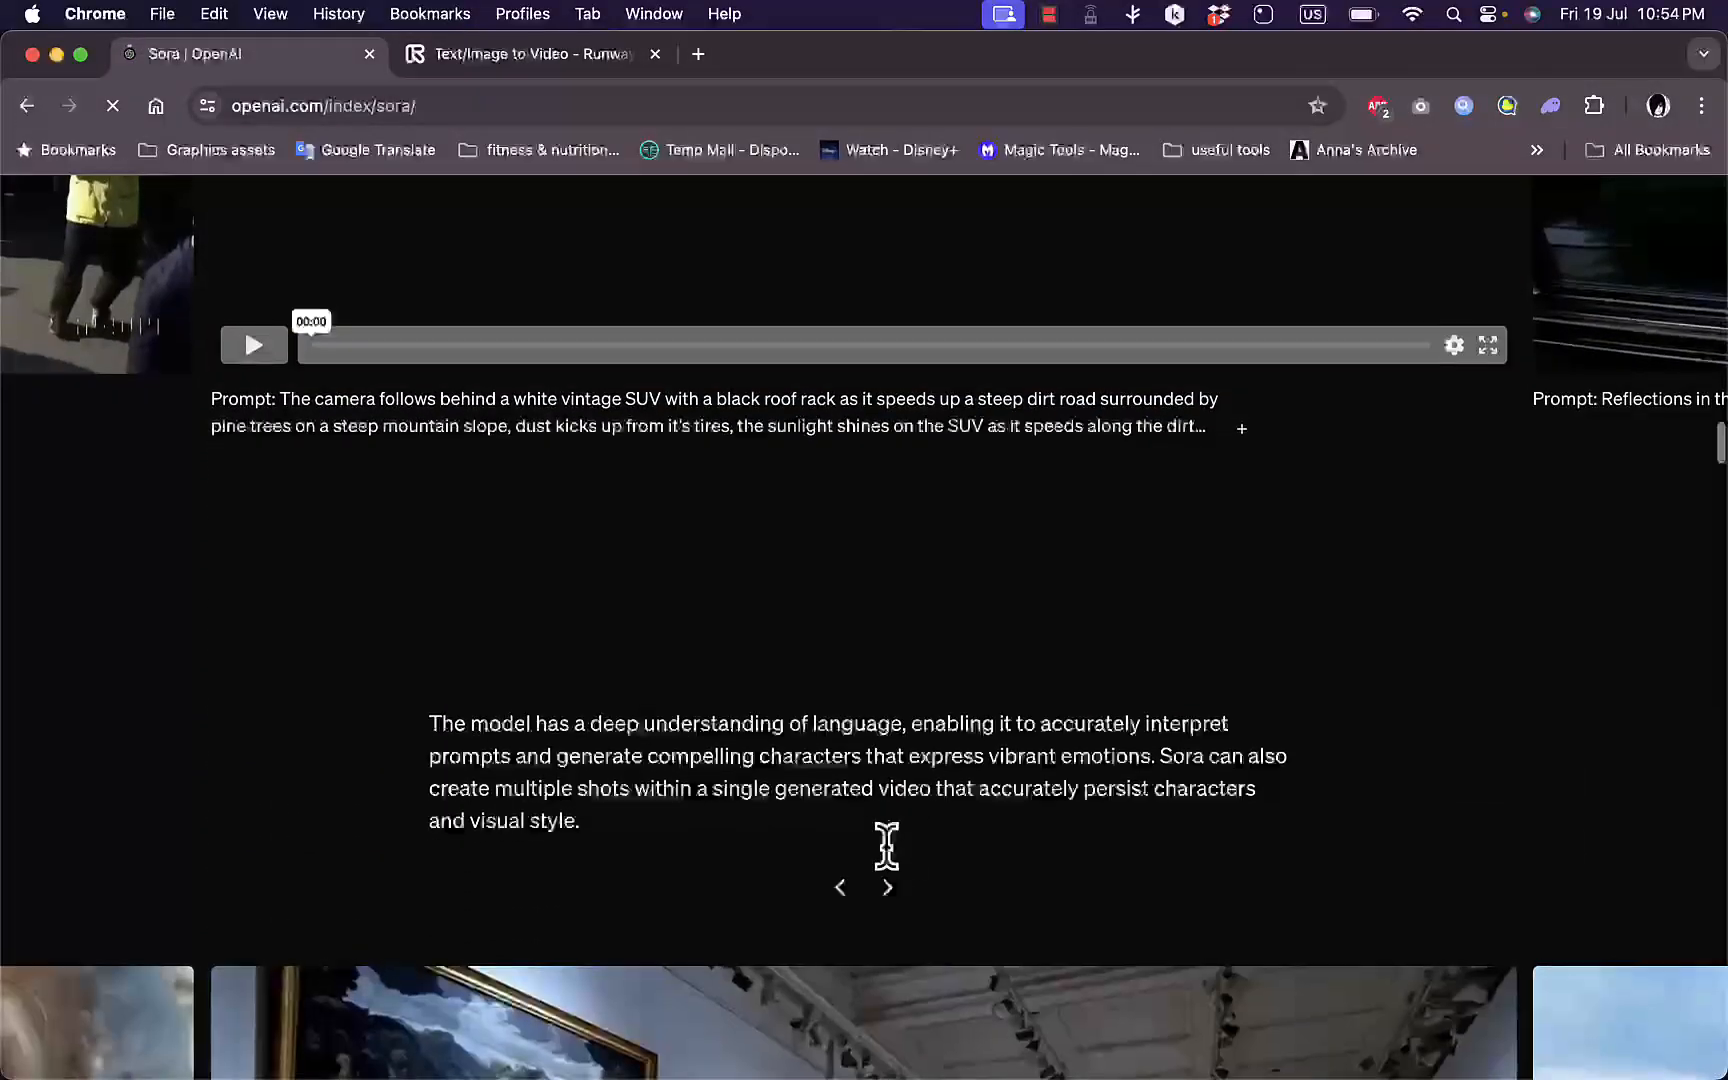
click(888, 888)
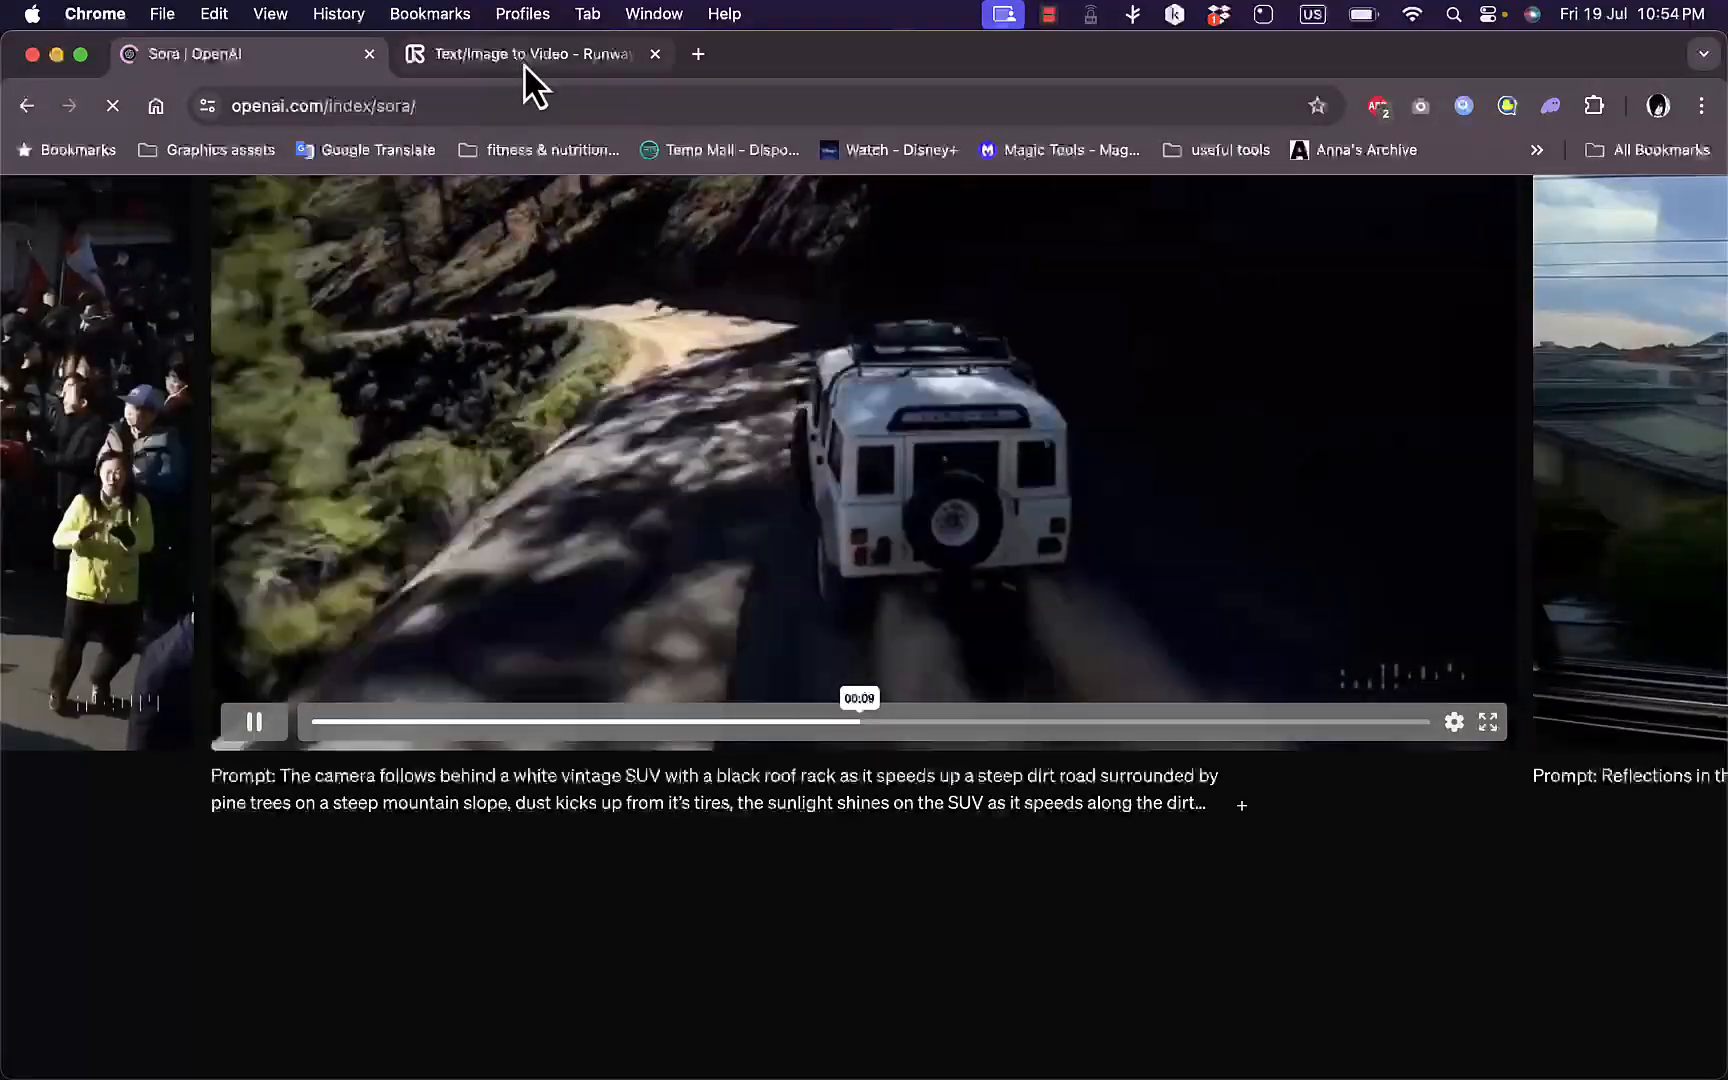
click(518, 54)
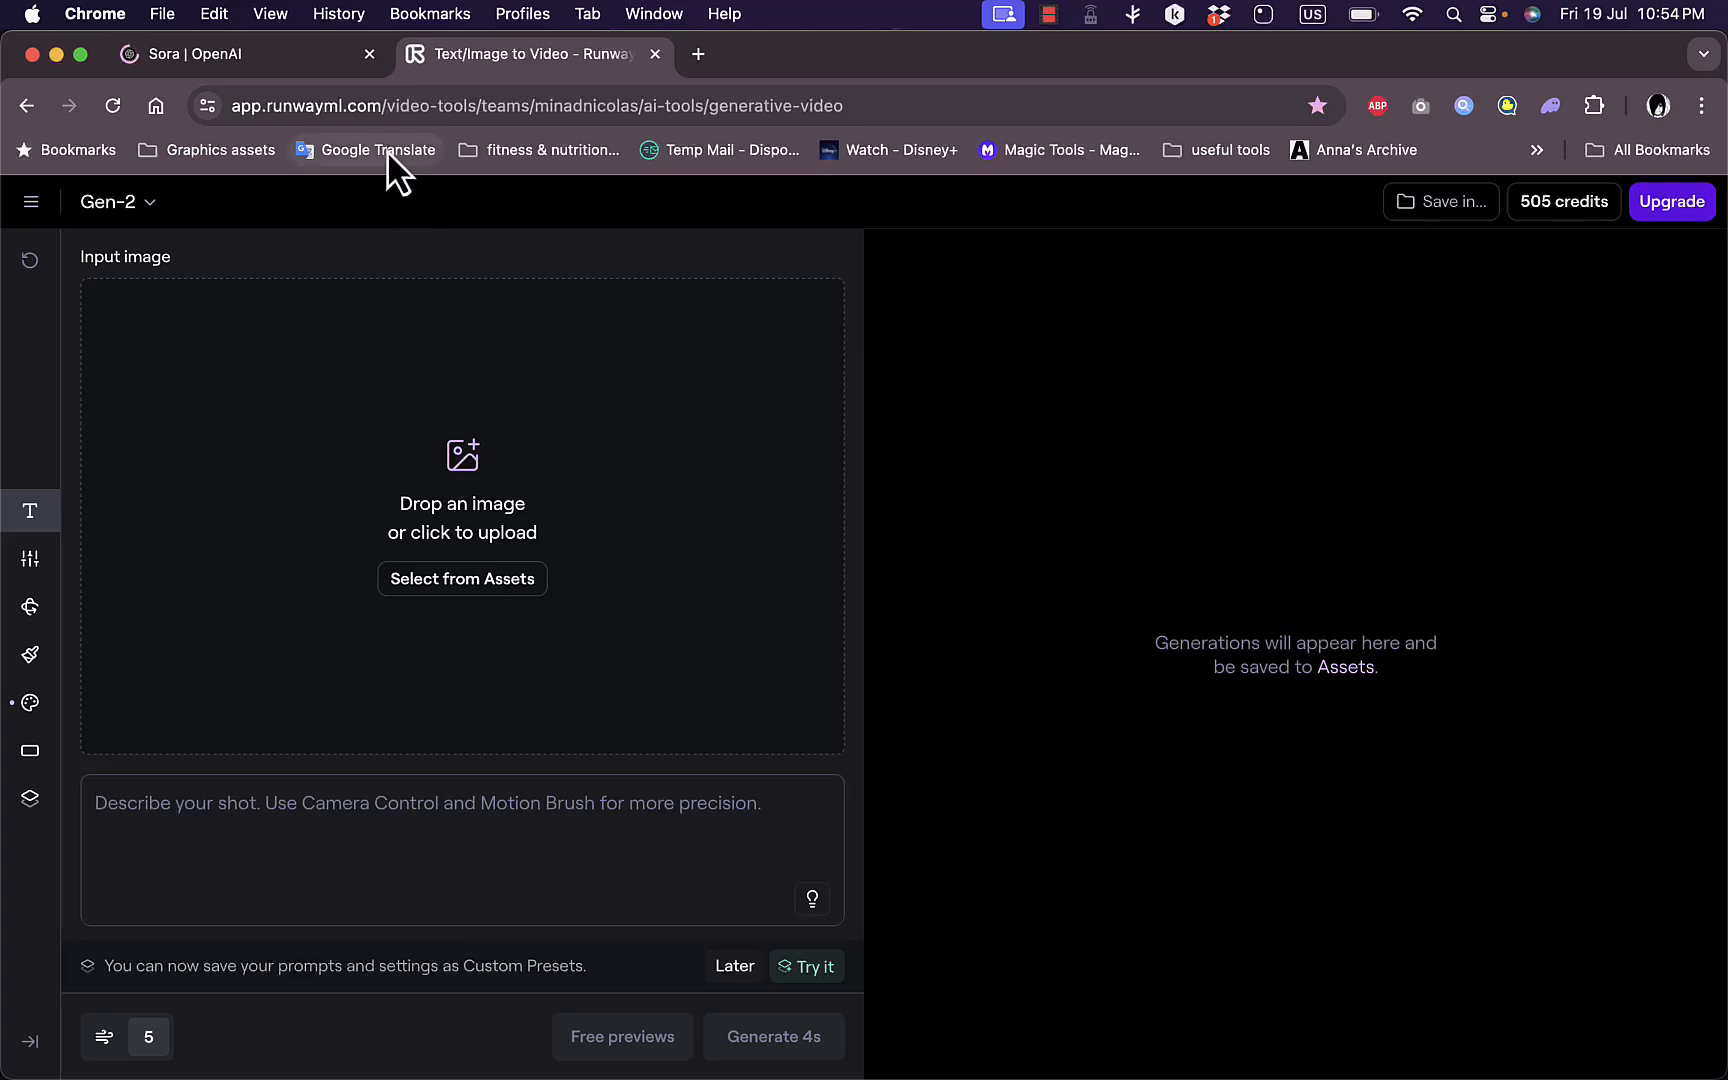
mouse_move(704, 148)
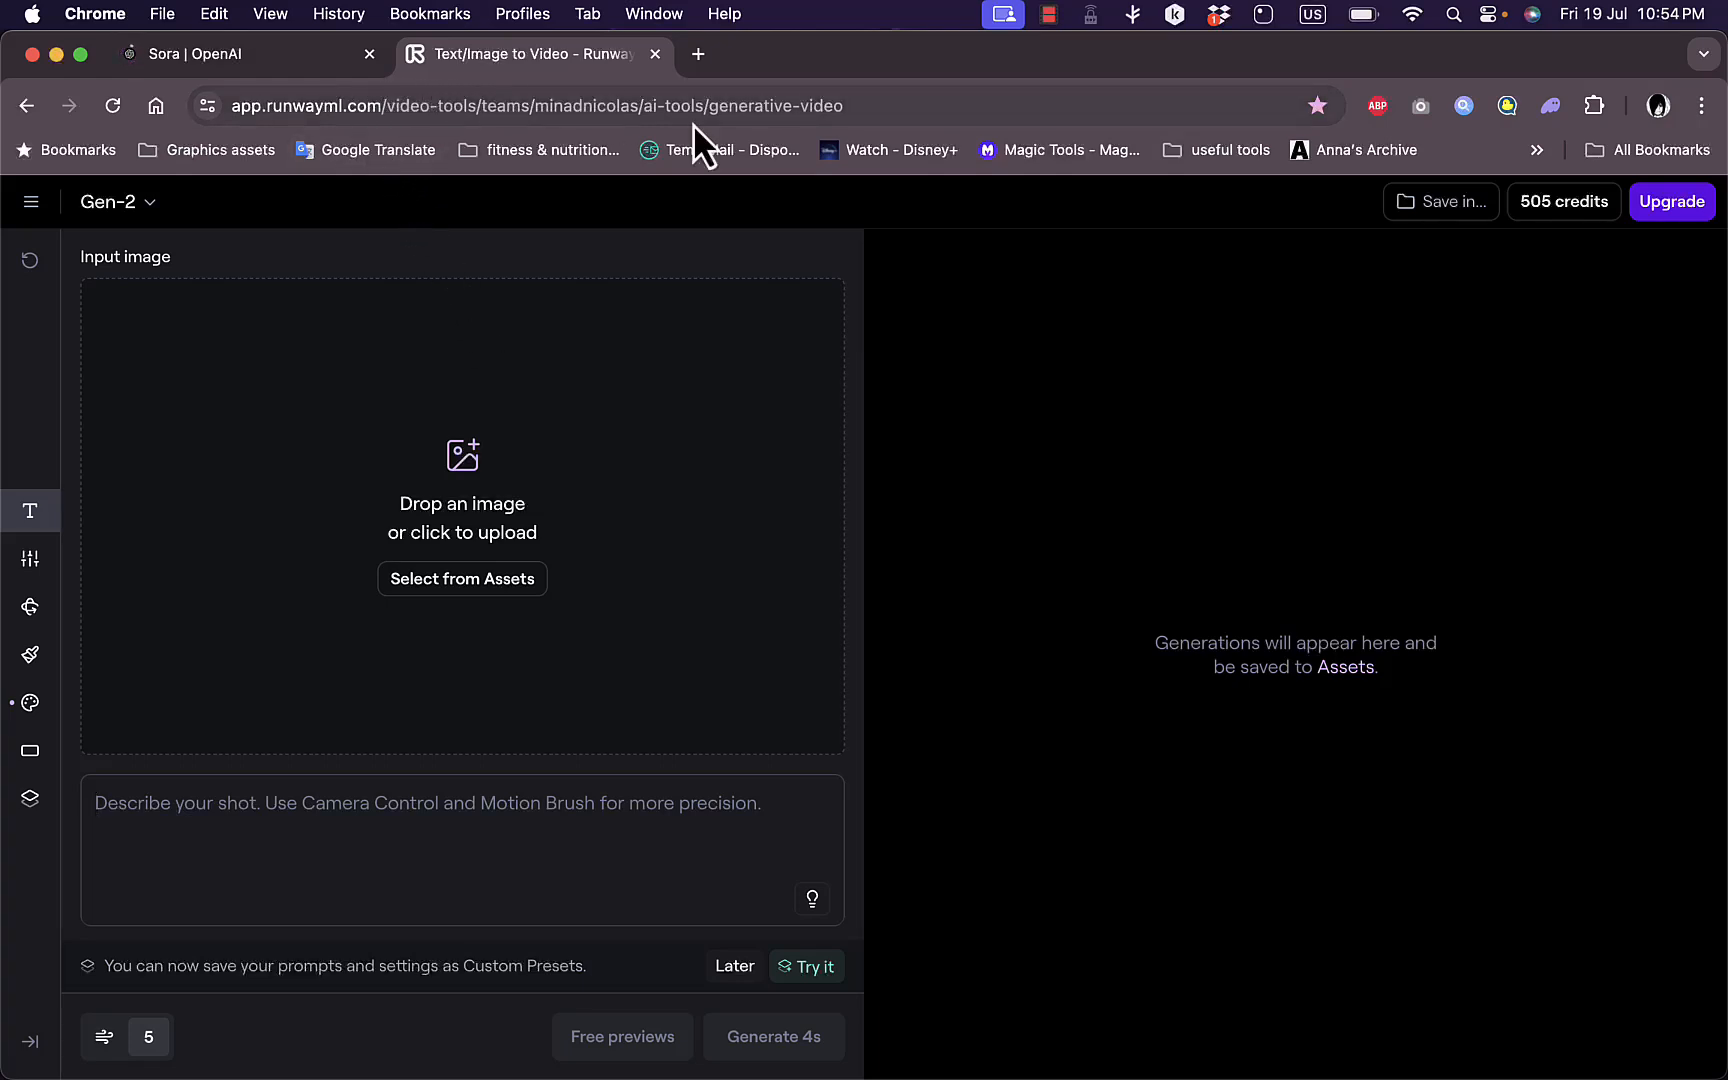
mouse_move(416, 566)
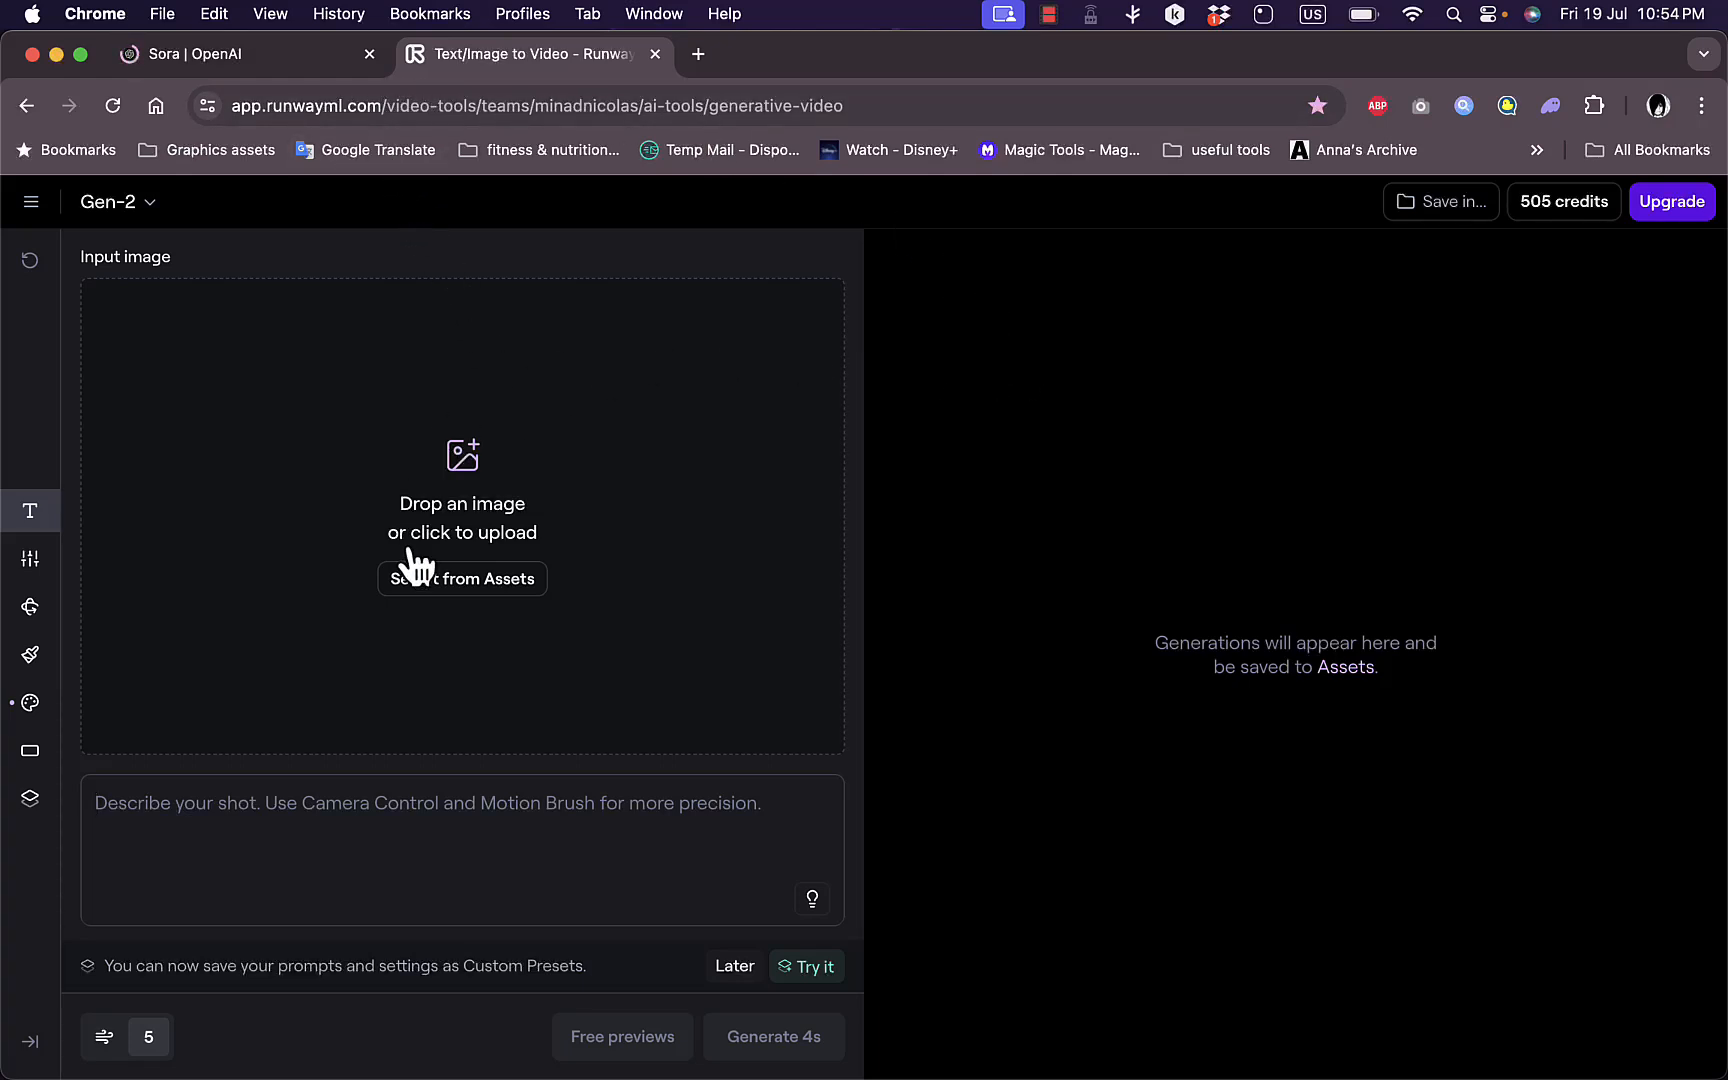
mouse_move(514, 606)
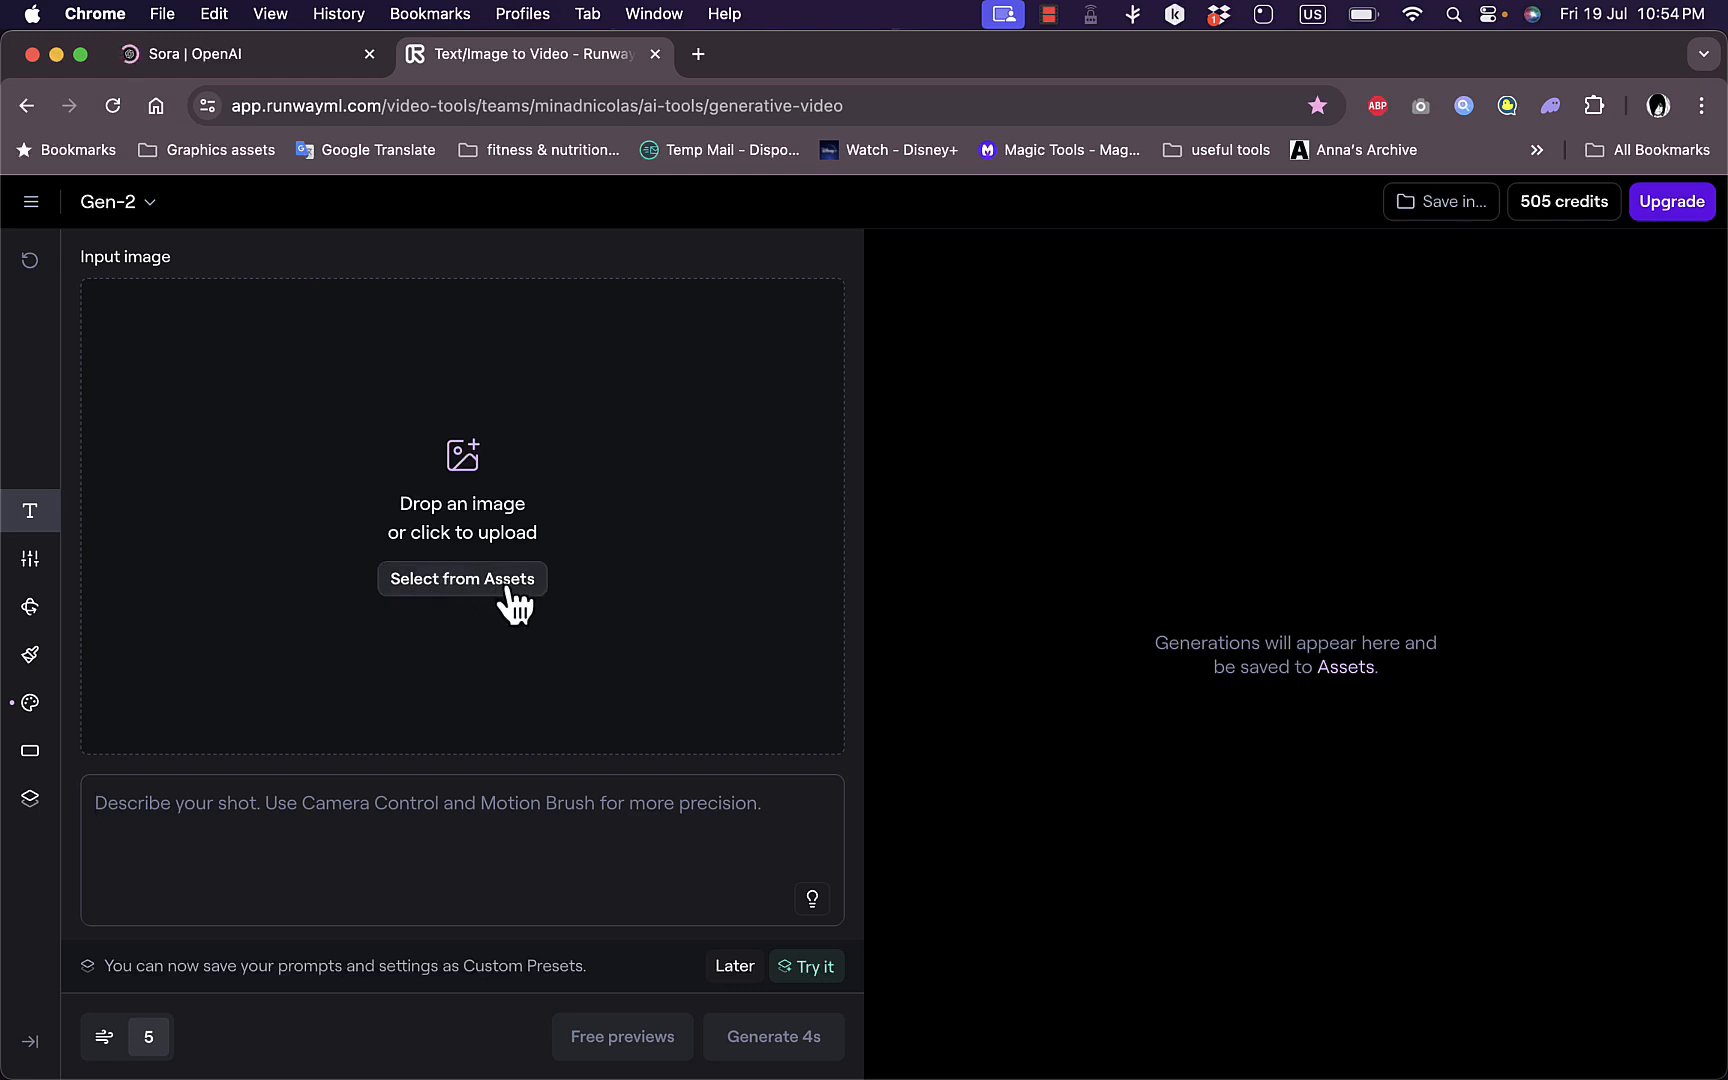
mouse_move(1606, 244)
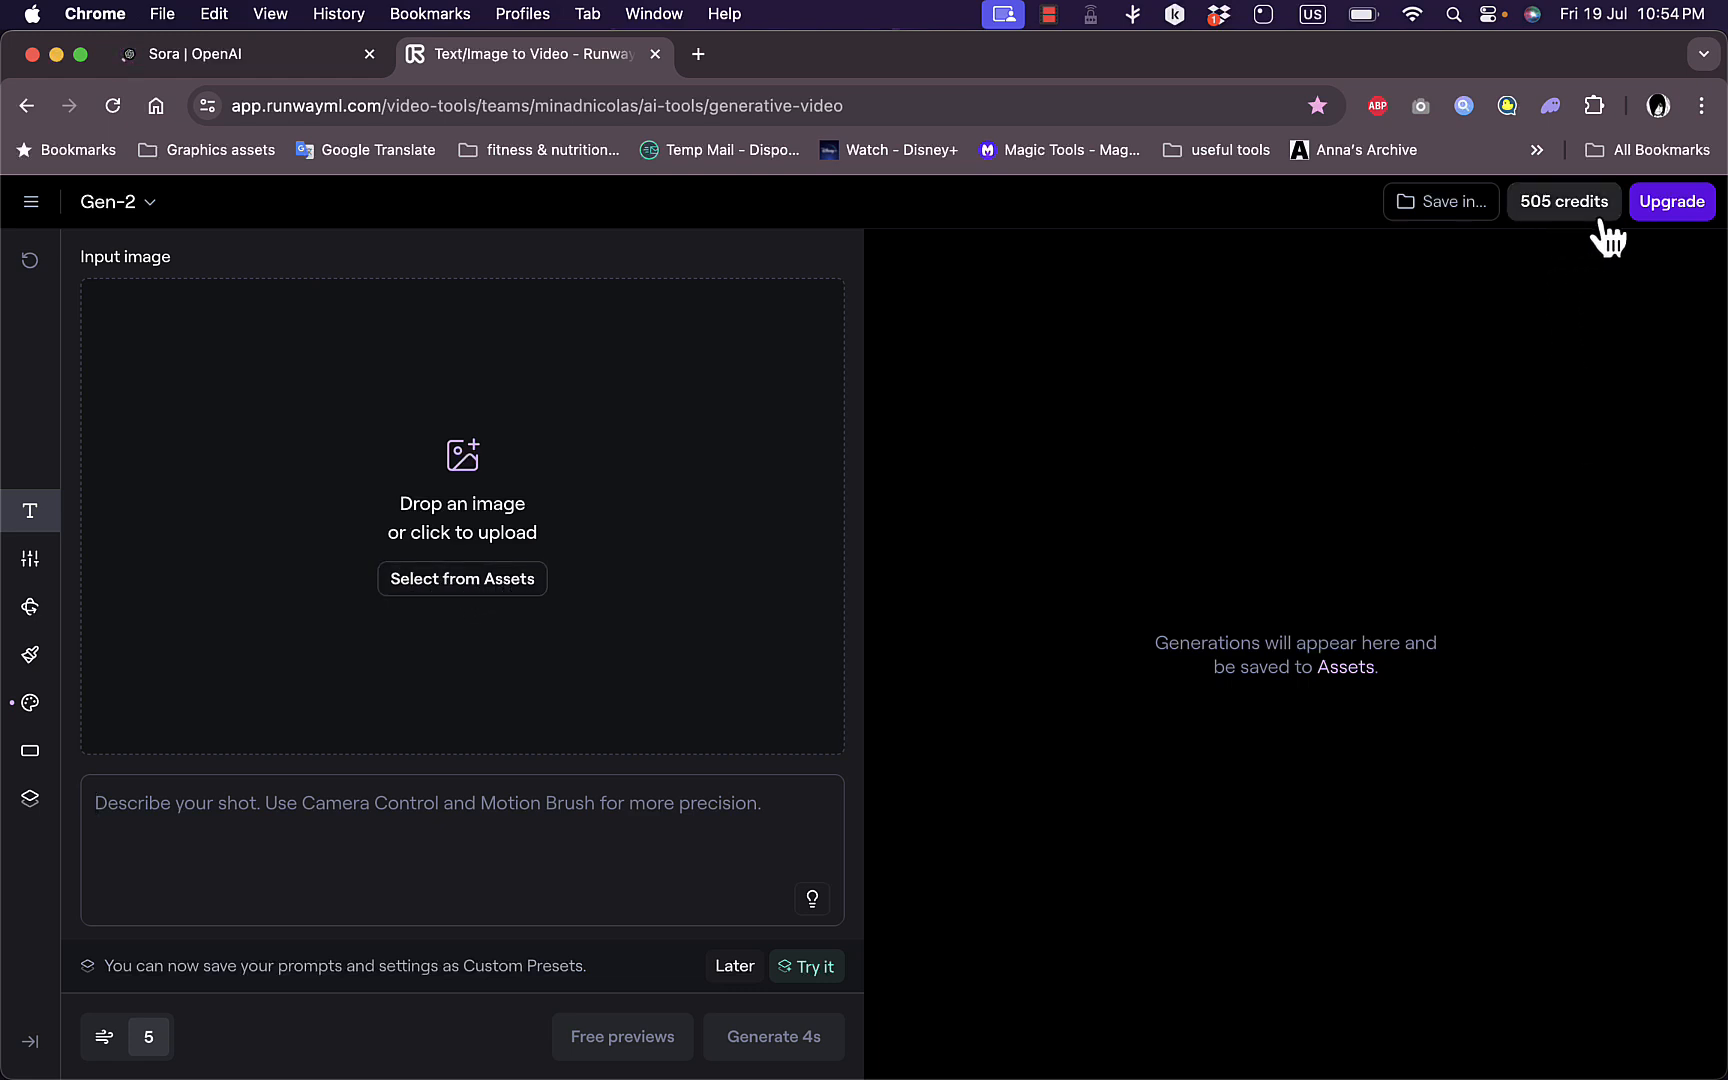
mouse_move(1672, 232)
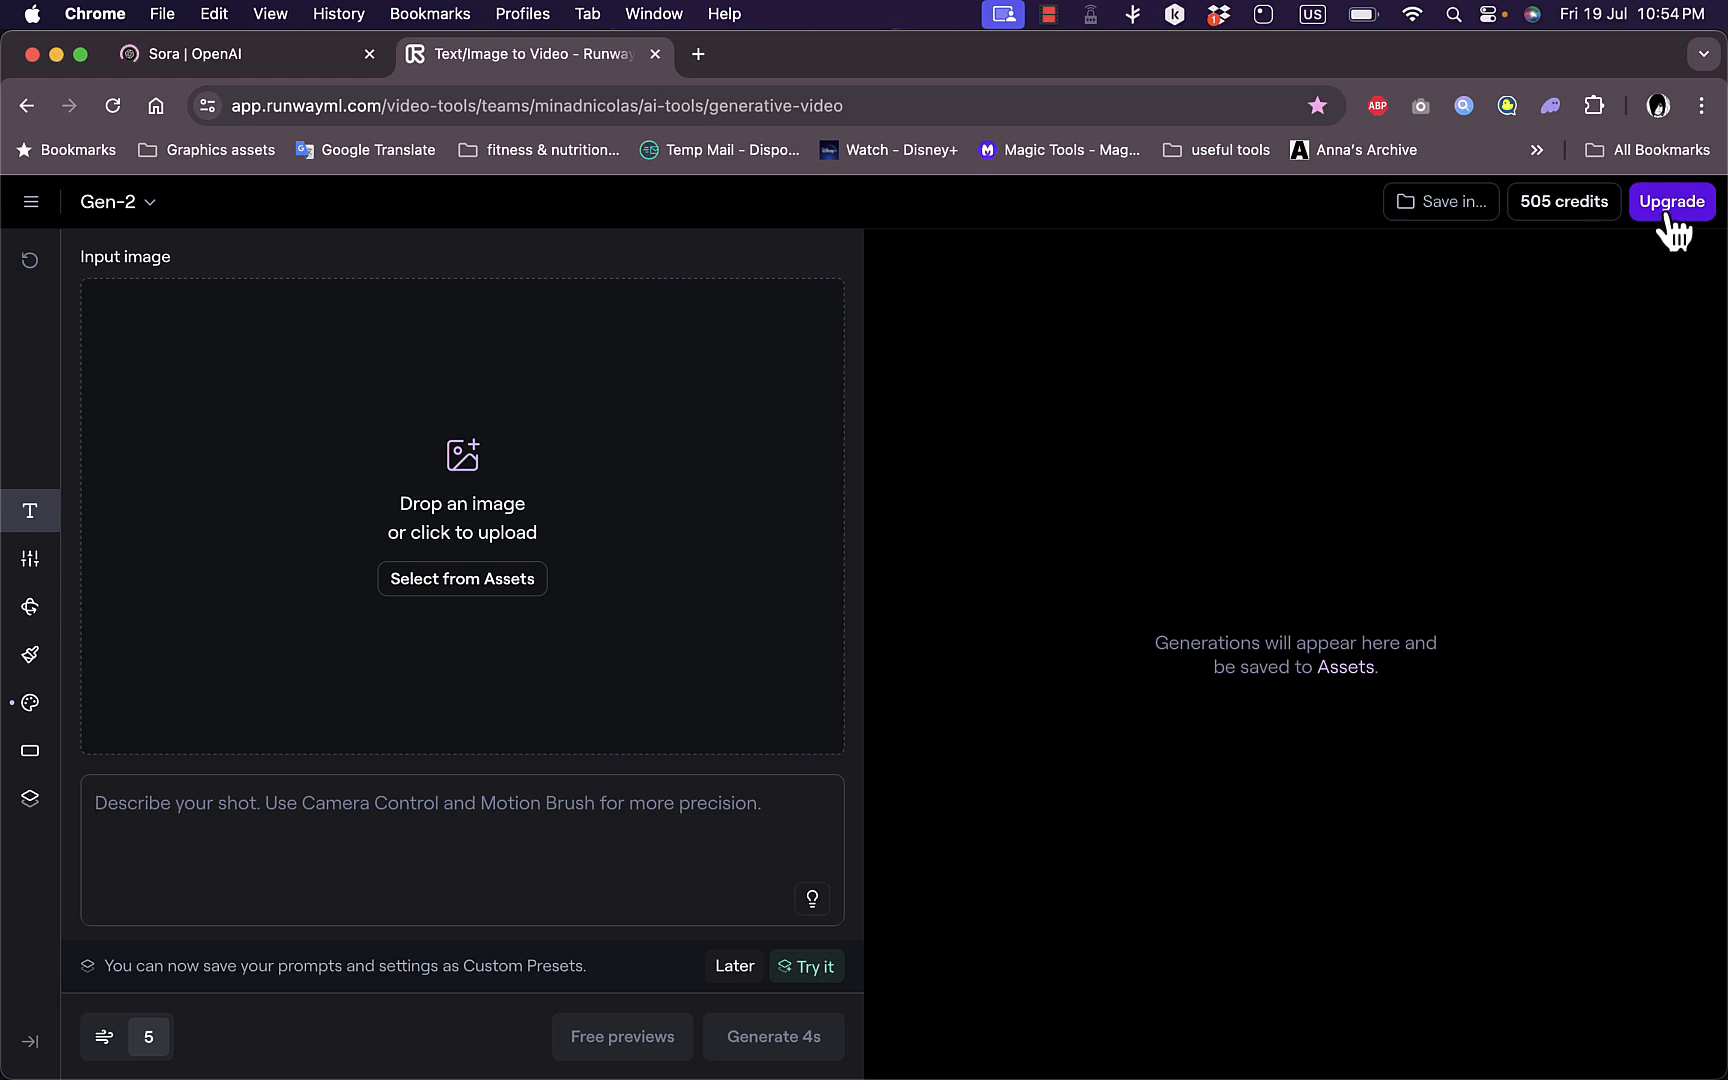
mouse_move(1666, 230)
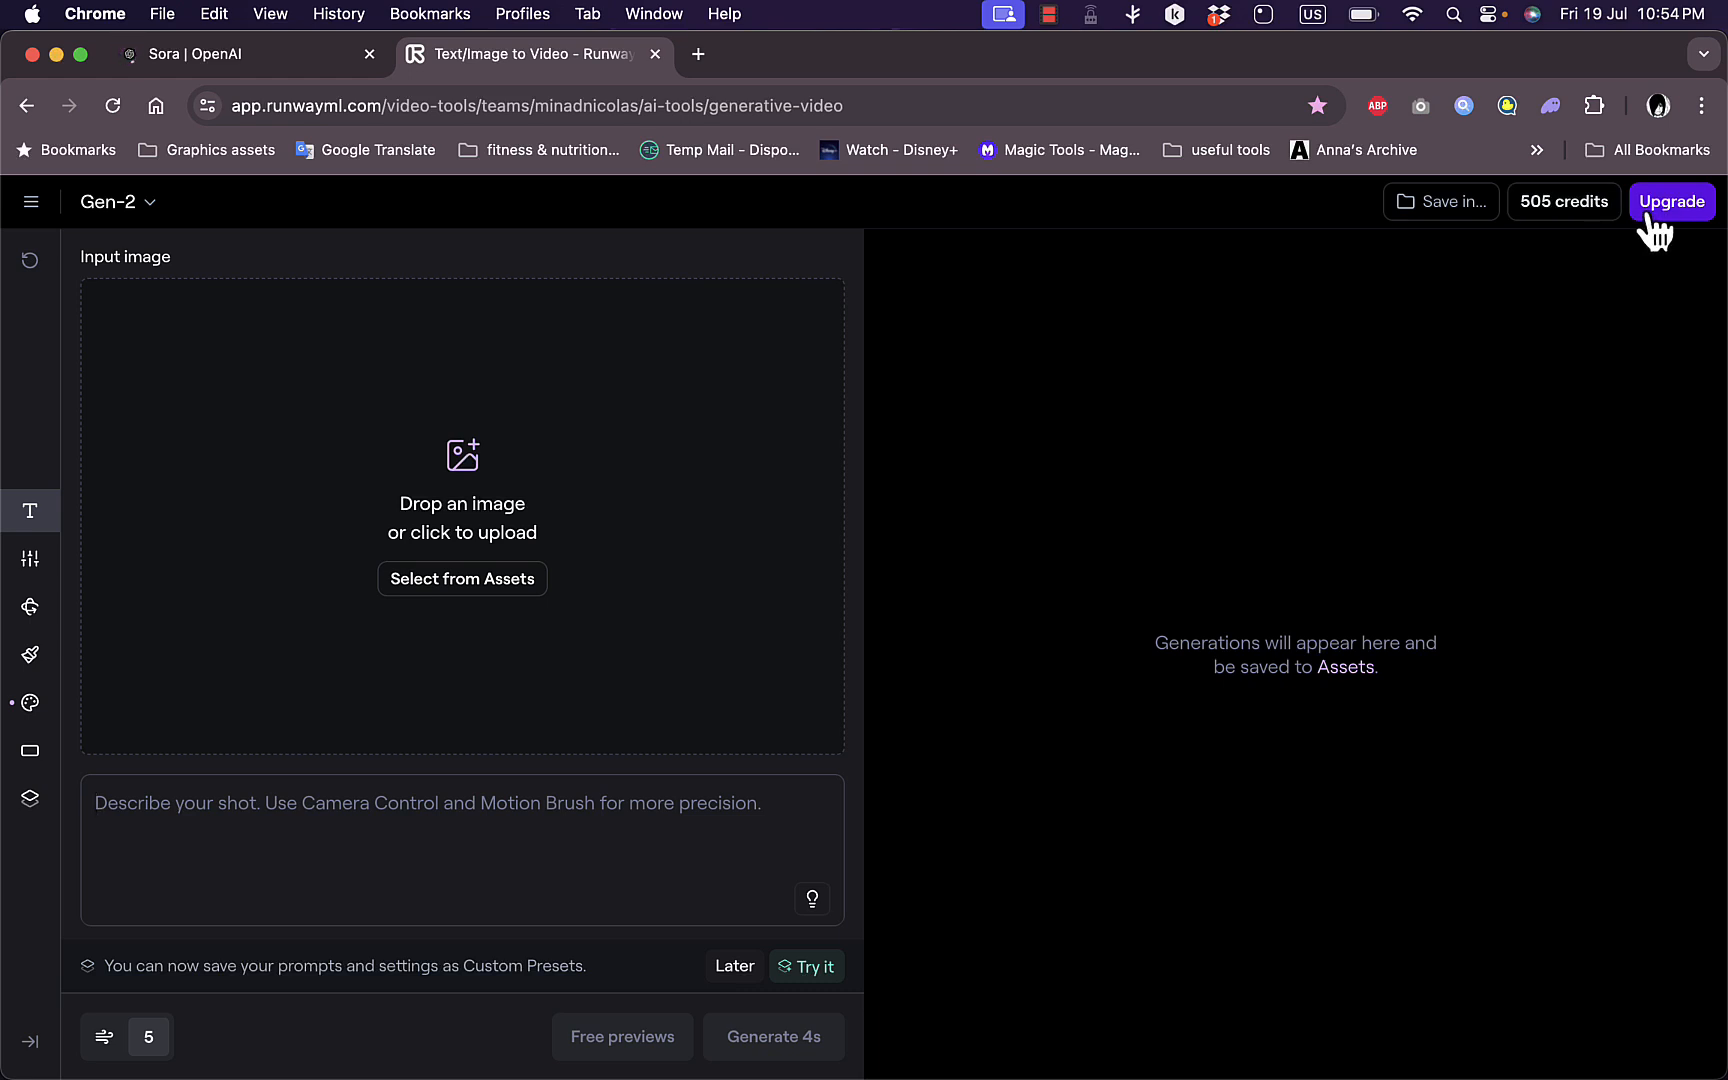
mouse_move(580, 506)
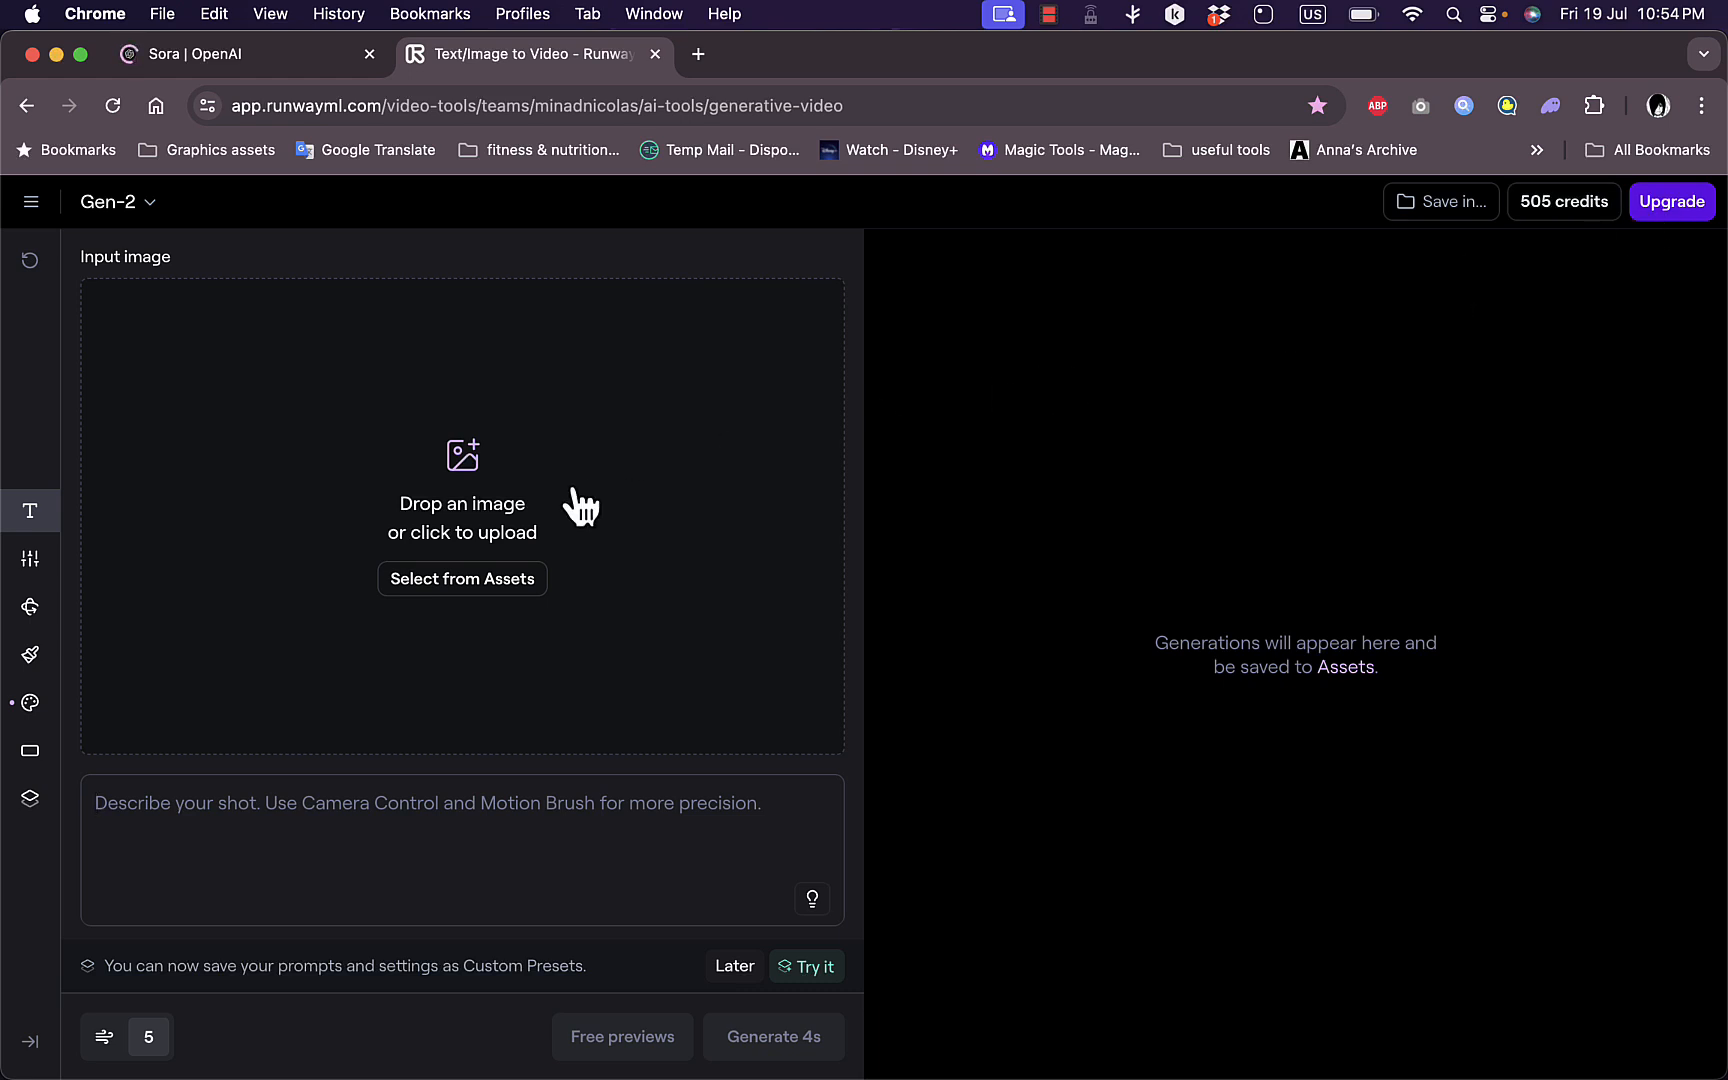
mouse_move(408, 816)
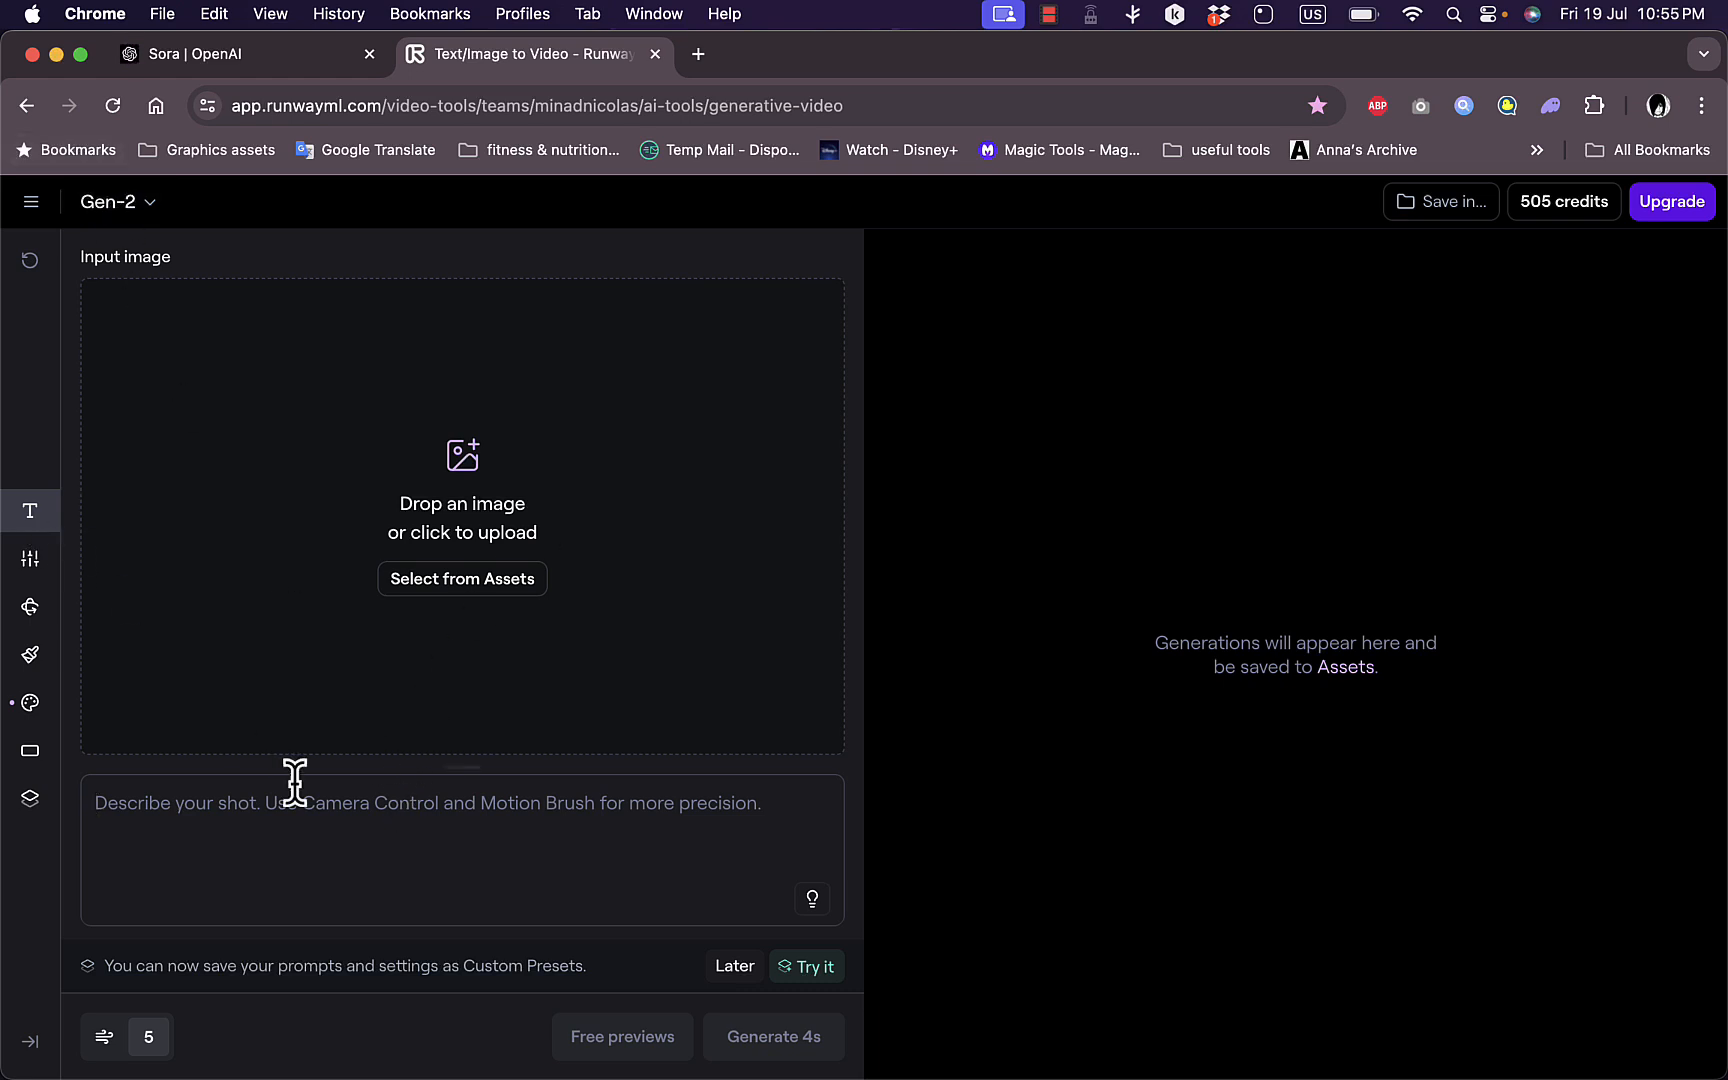
mouse_move(462, 578)
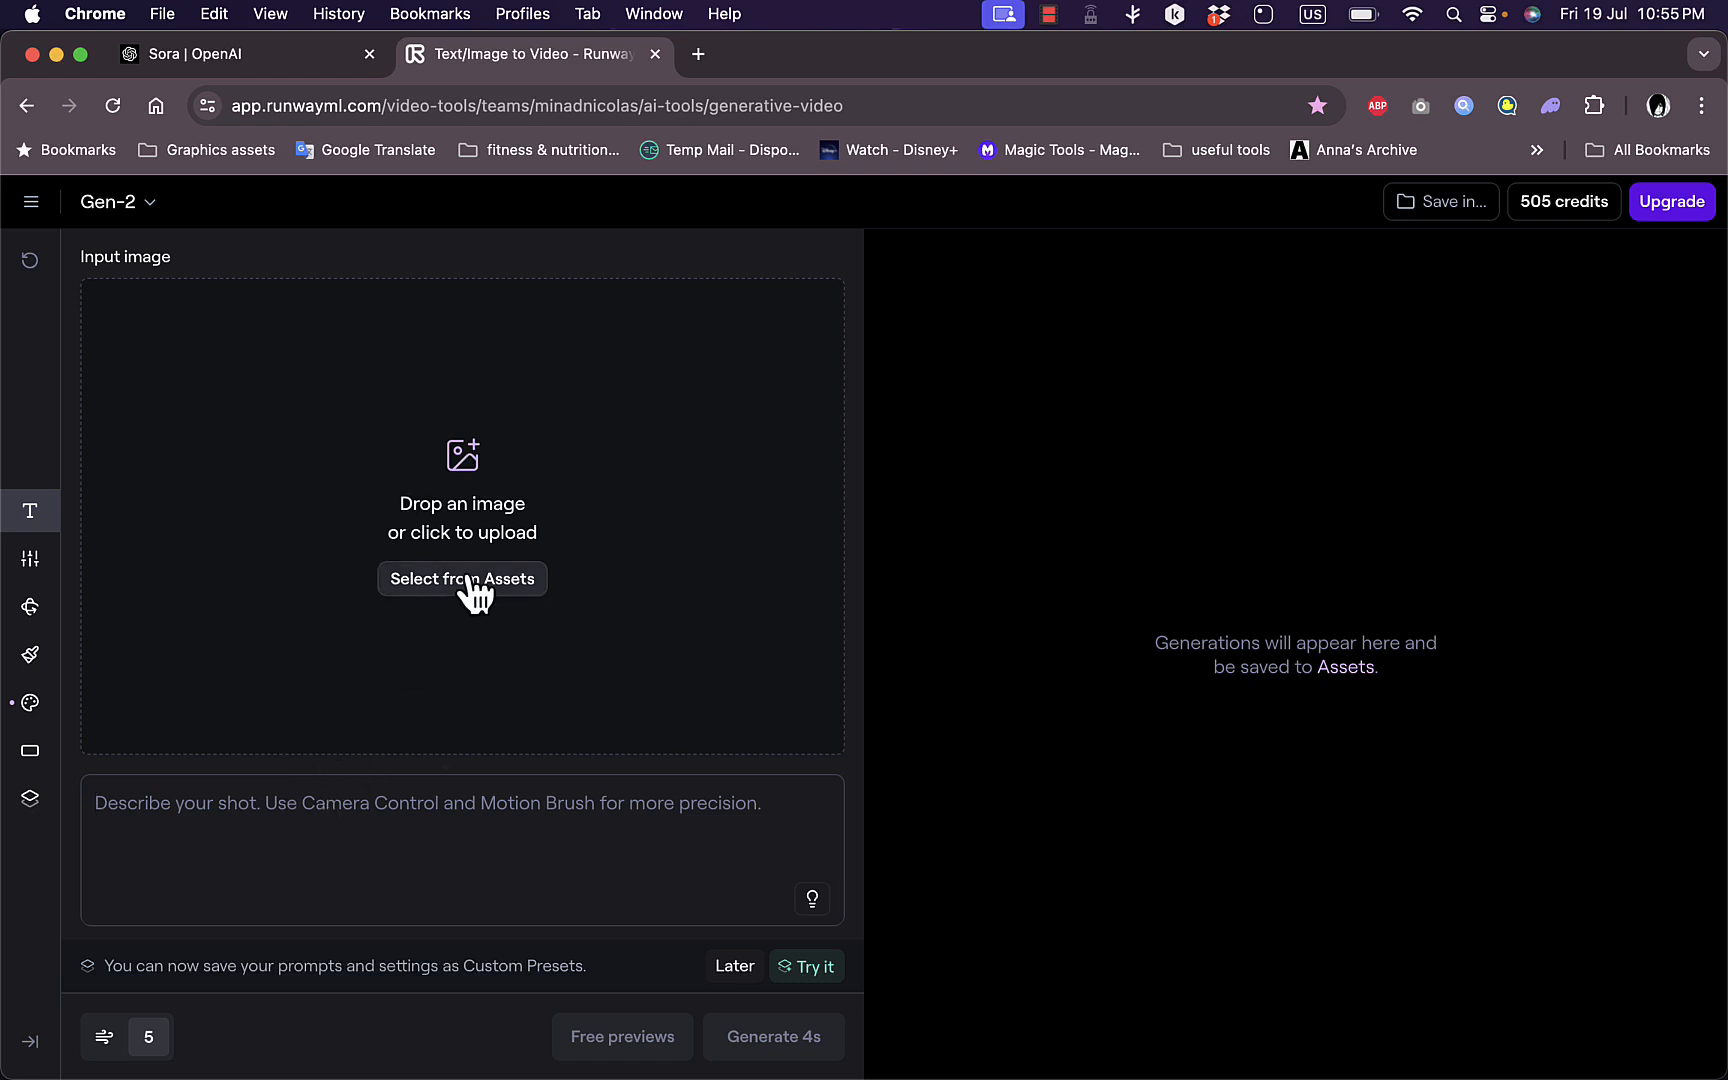
mouse_move(464, 482)
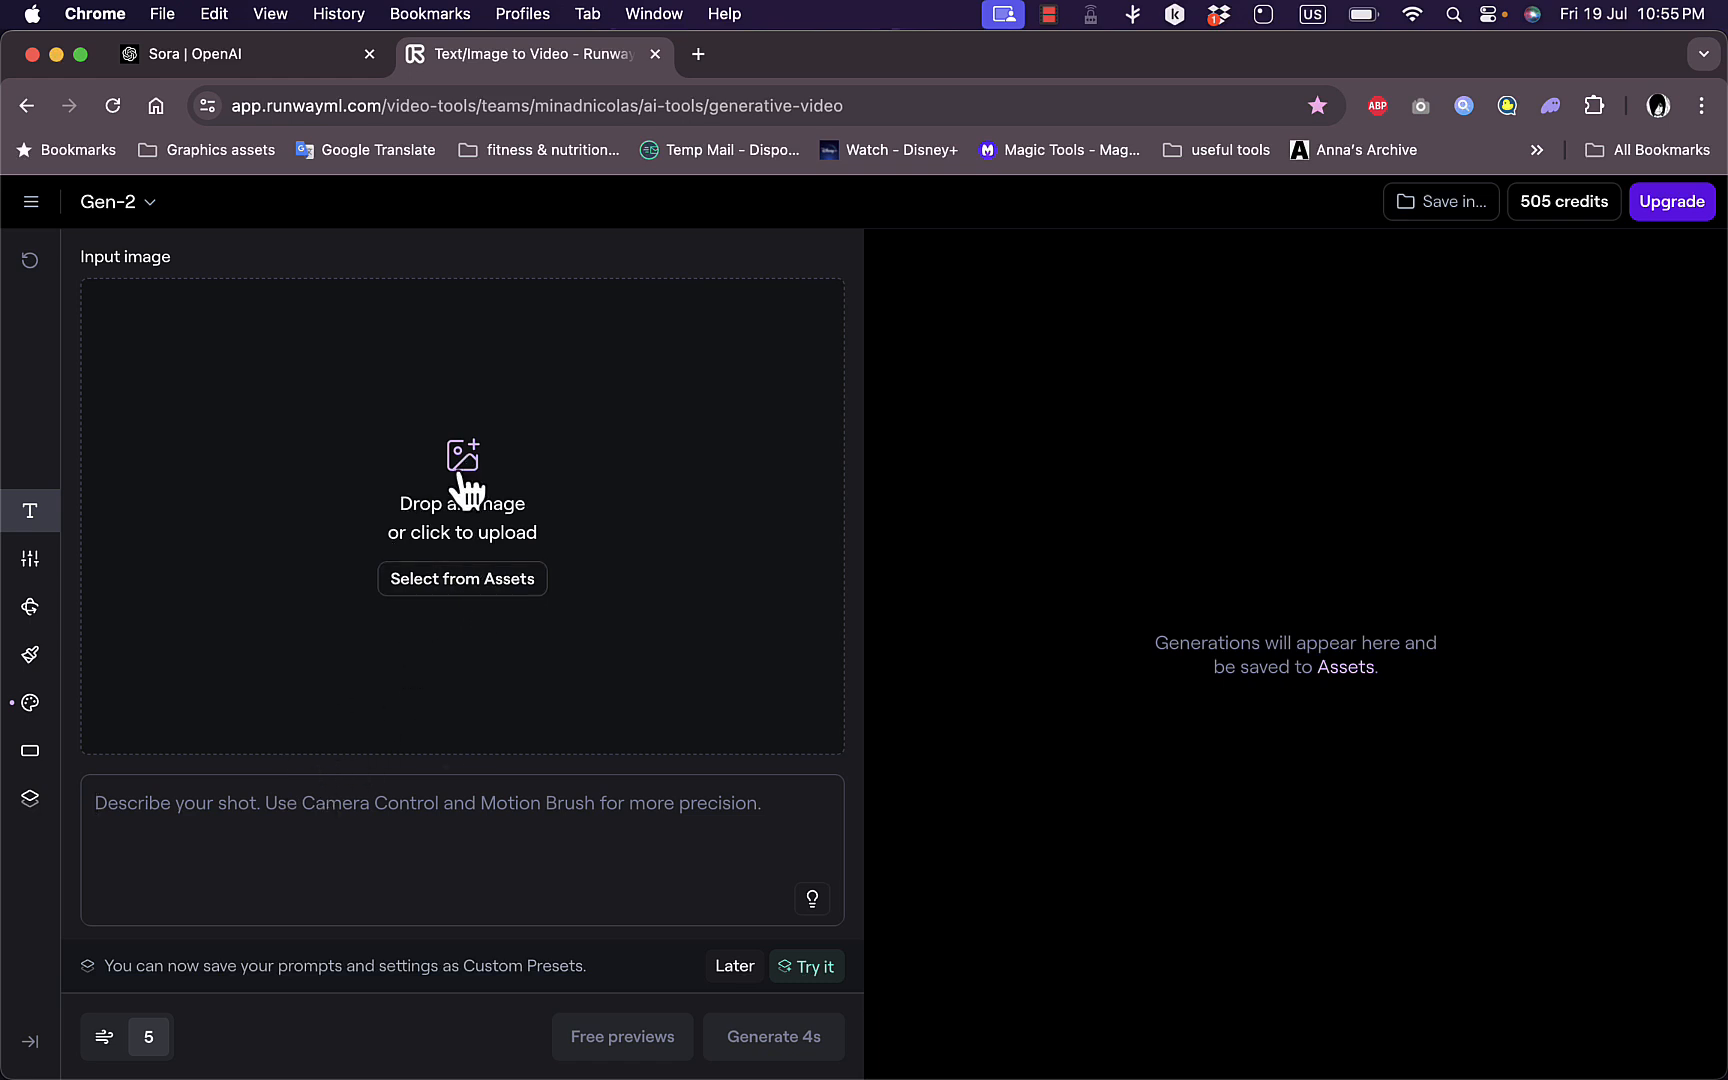
mouse_move(358, 816)
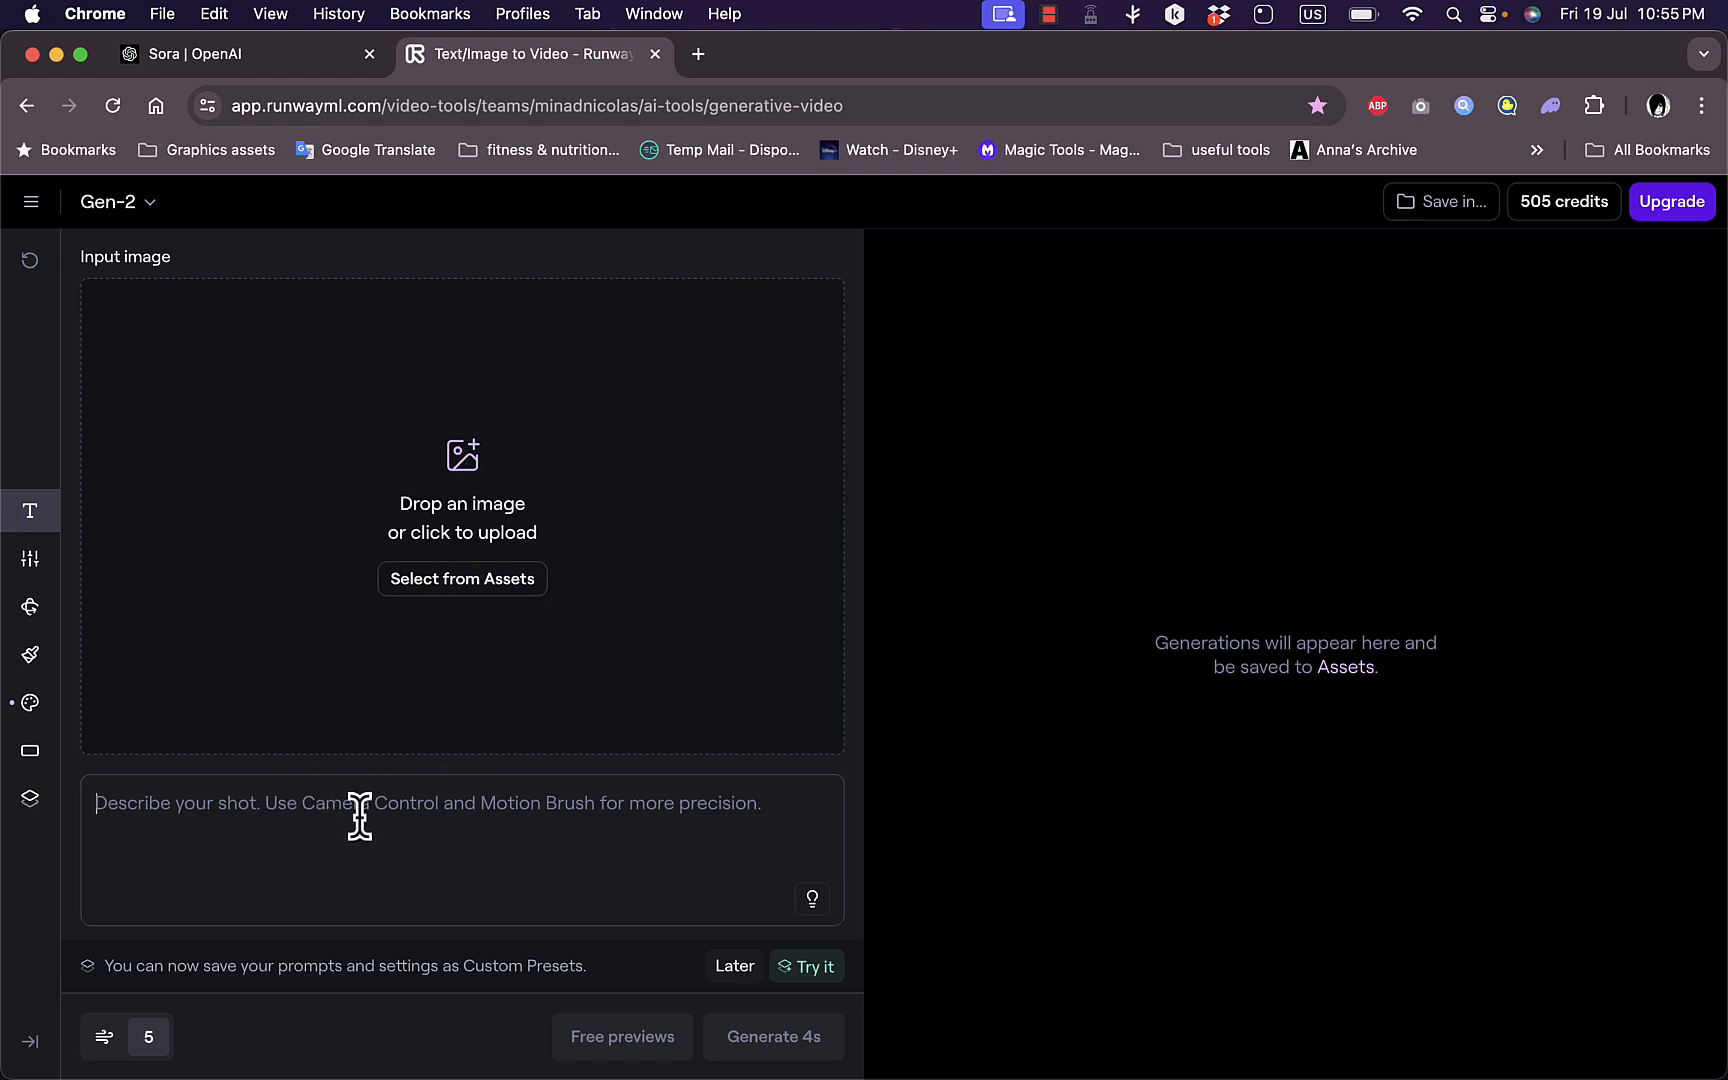
Submit the prompt 'a dragon flying in a cloudy sky' for a 4-second video generation
text(a)
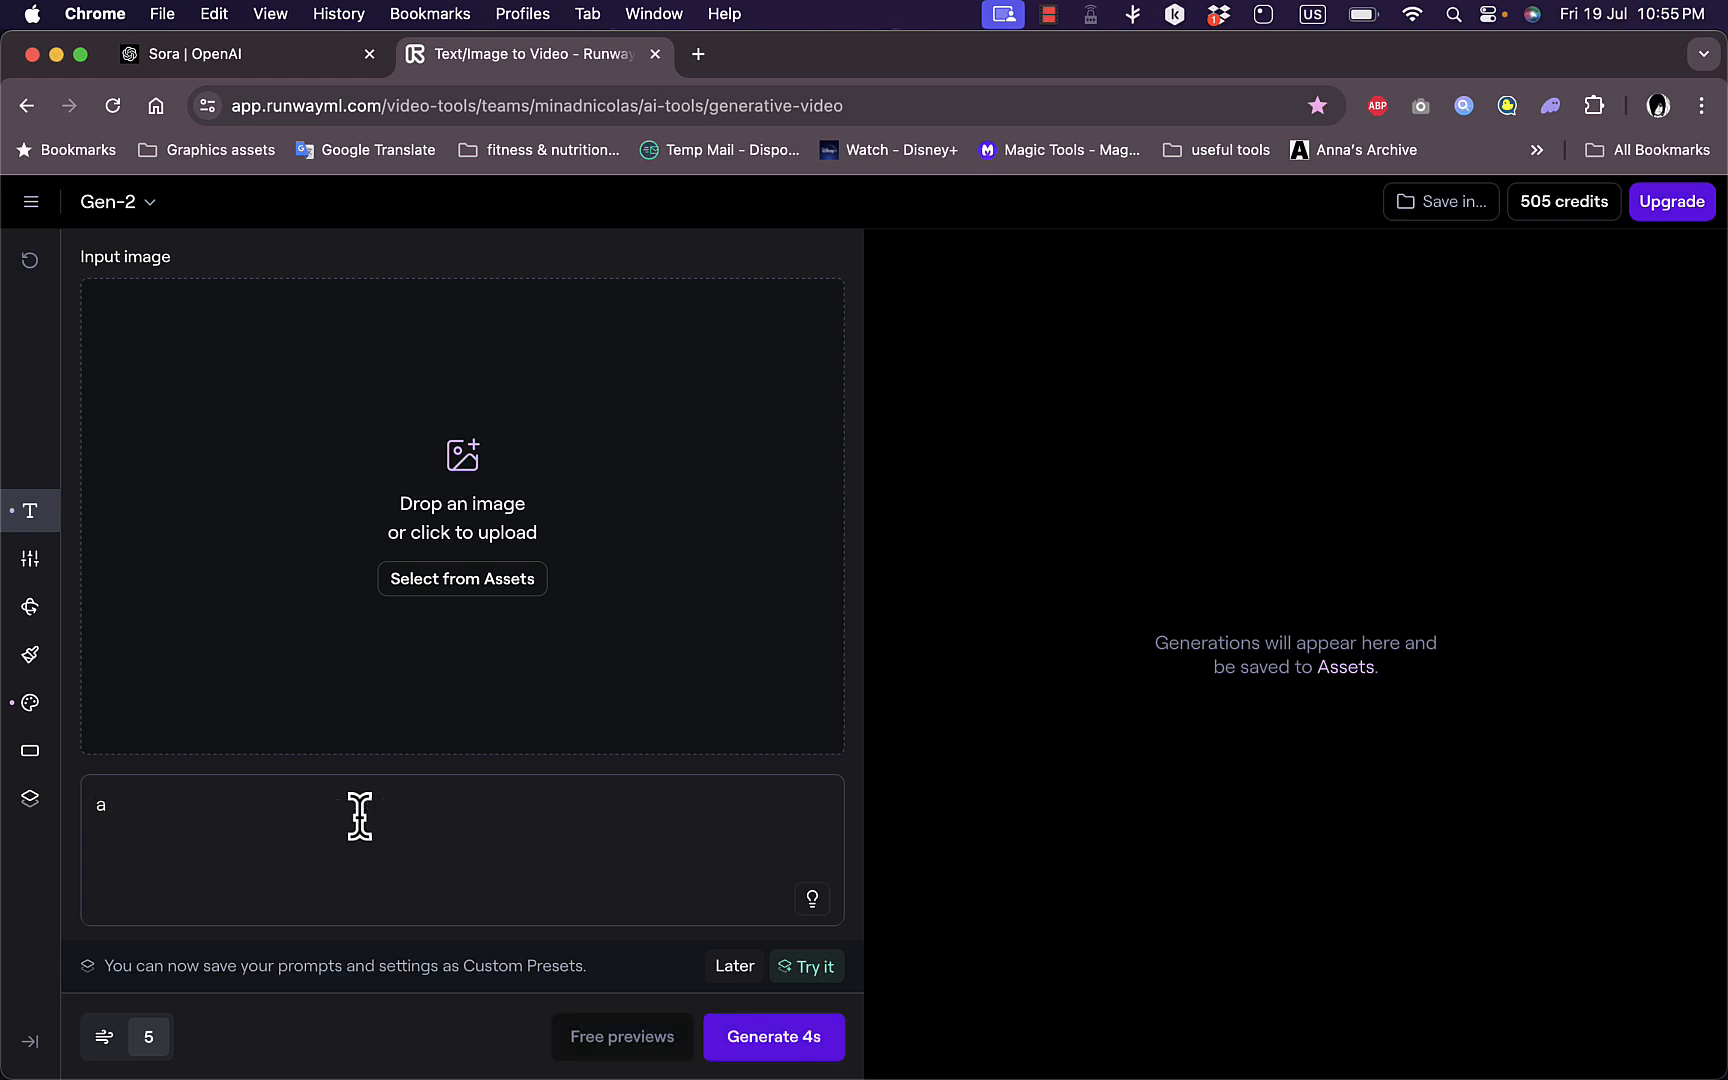
text(dragon)
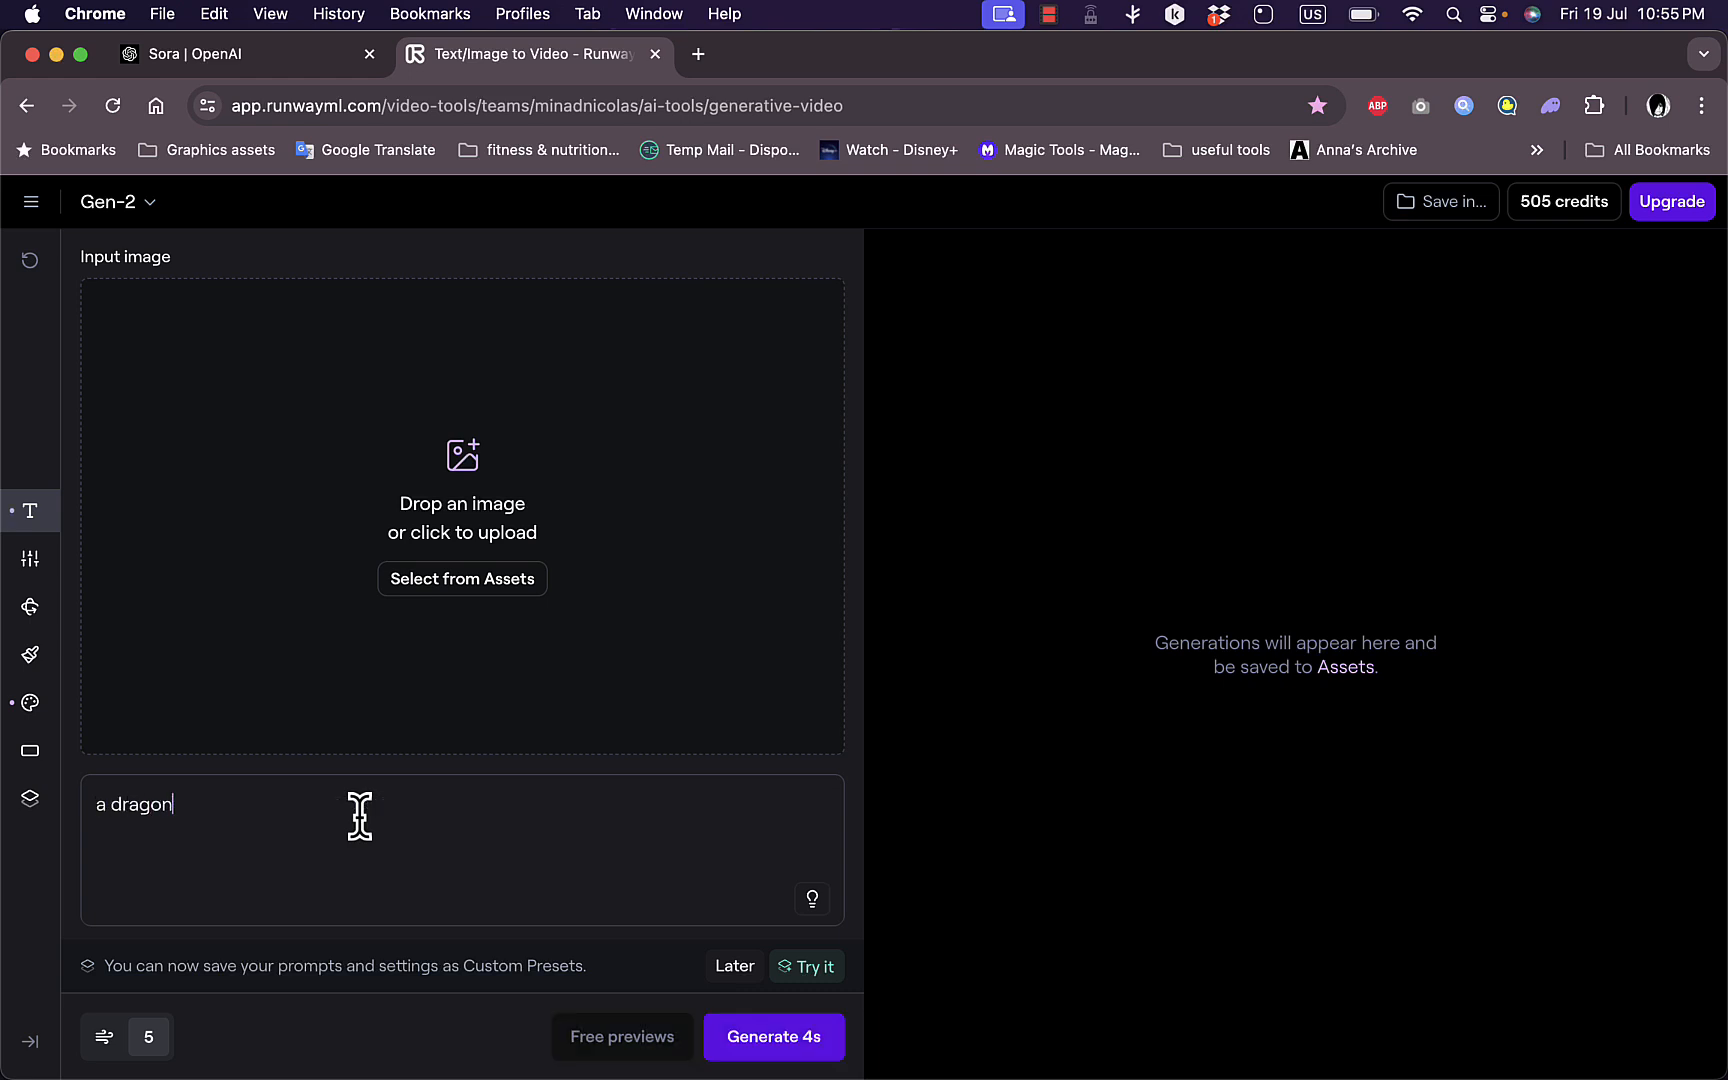
text(flyin)
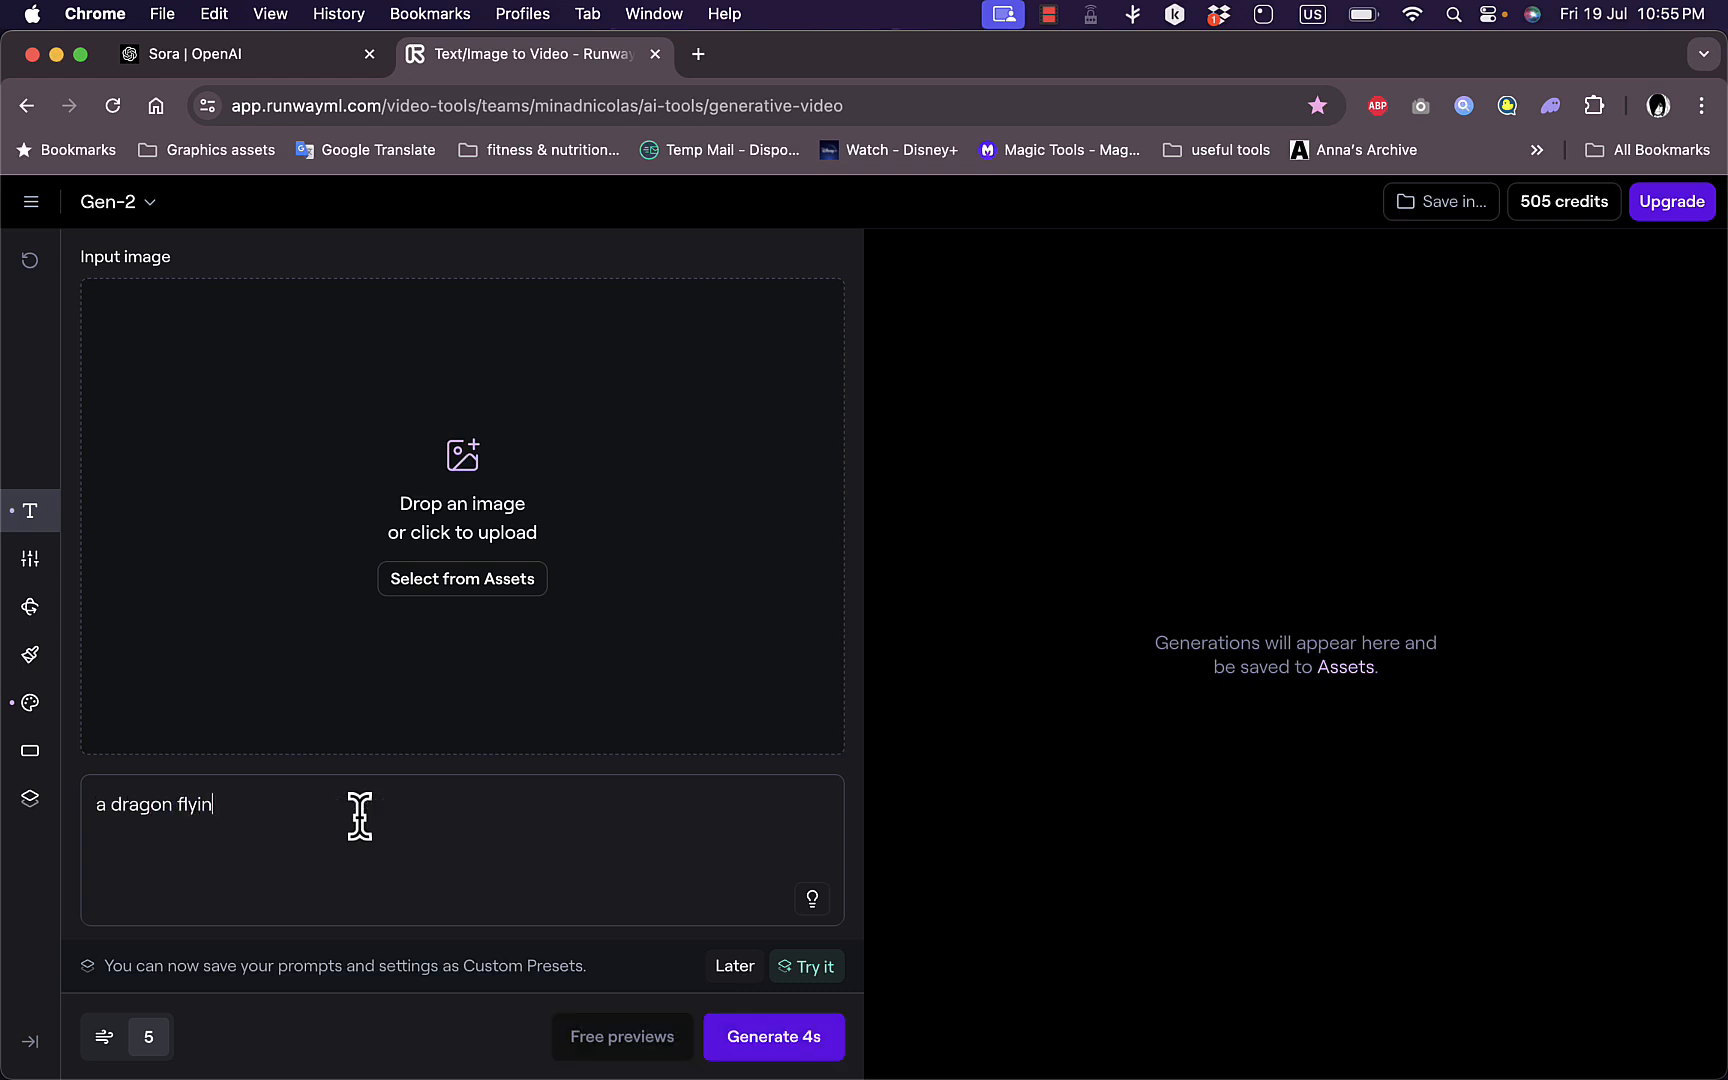
text(g in a)
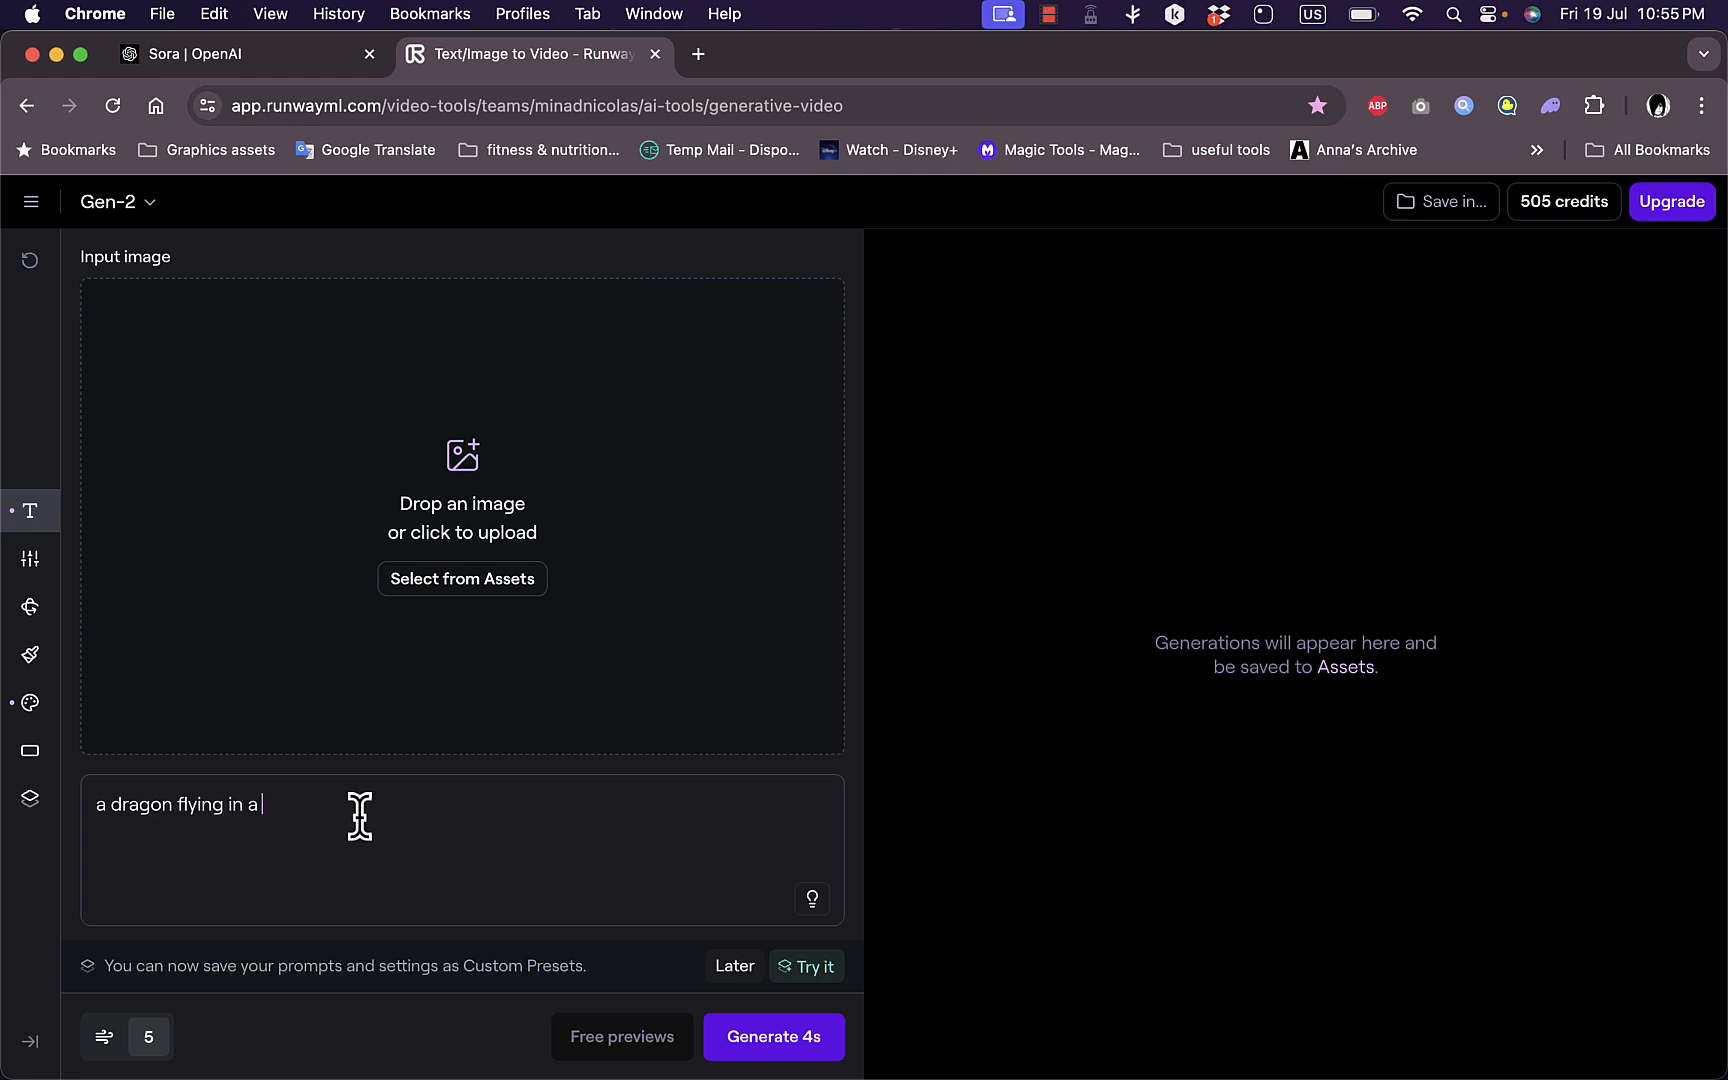
text(cloudy sky)
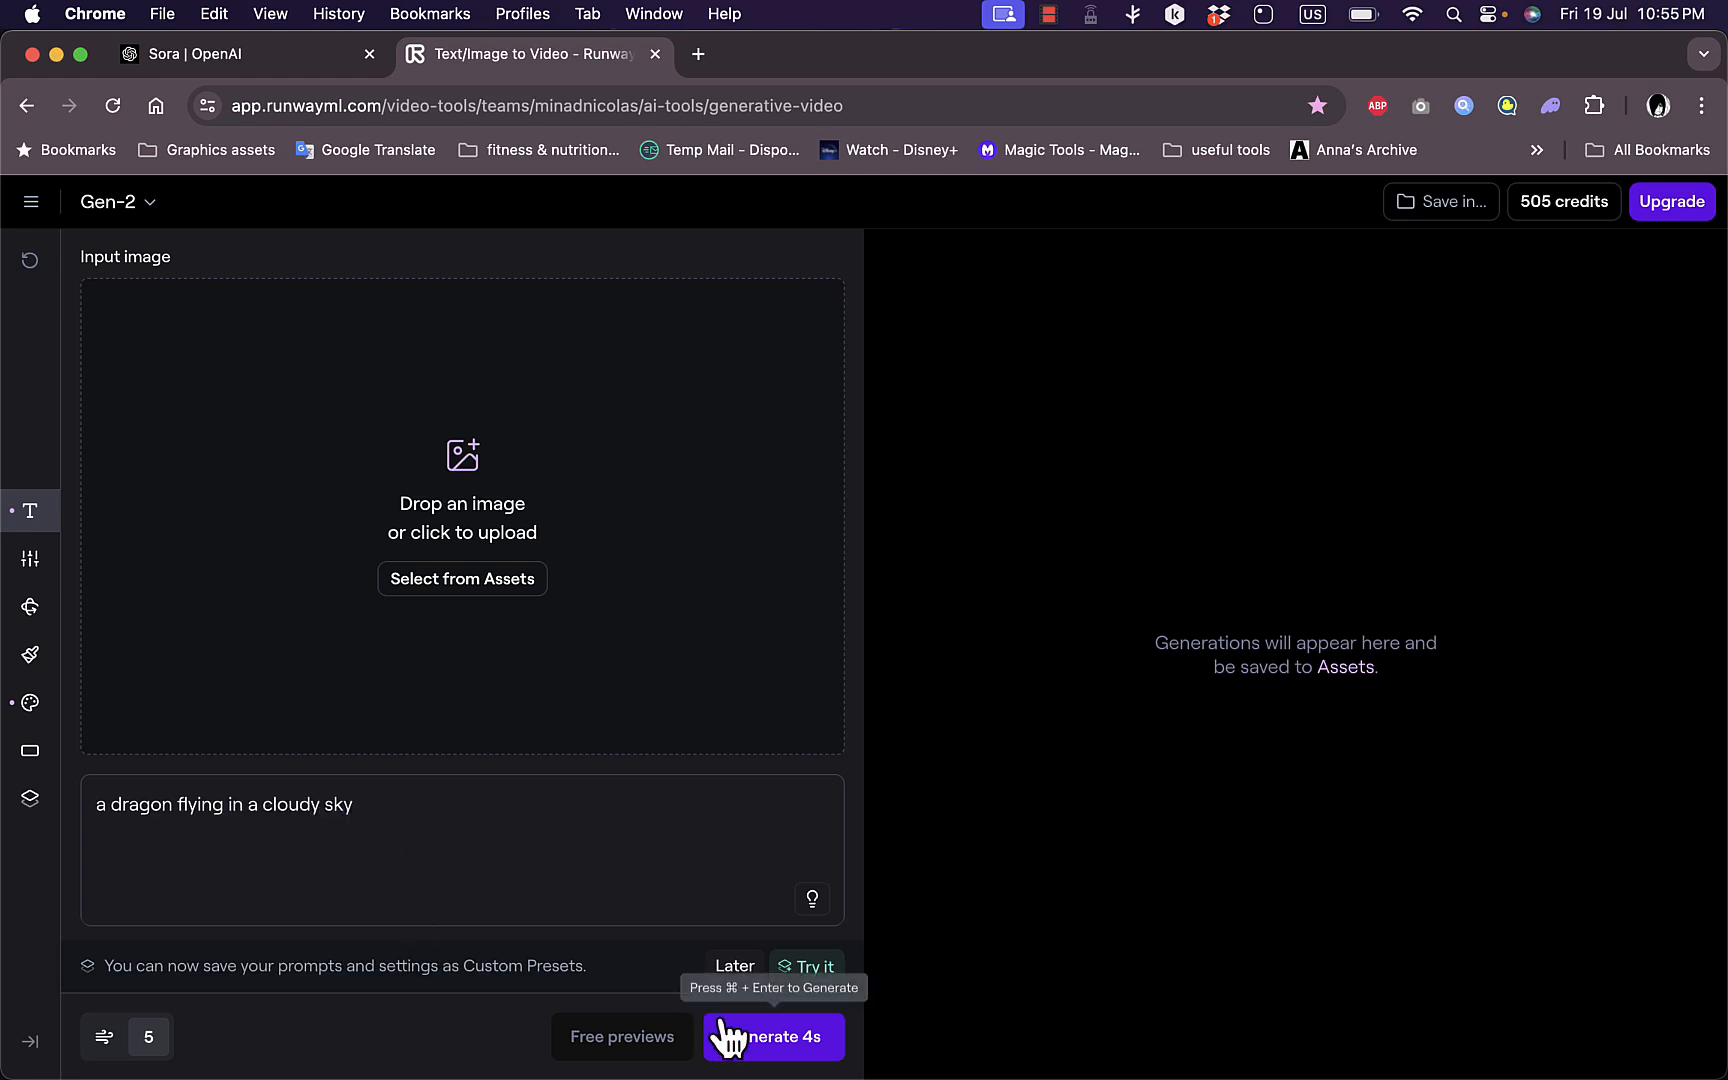
click(772, 1036)
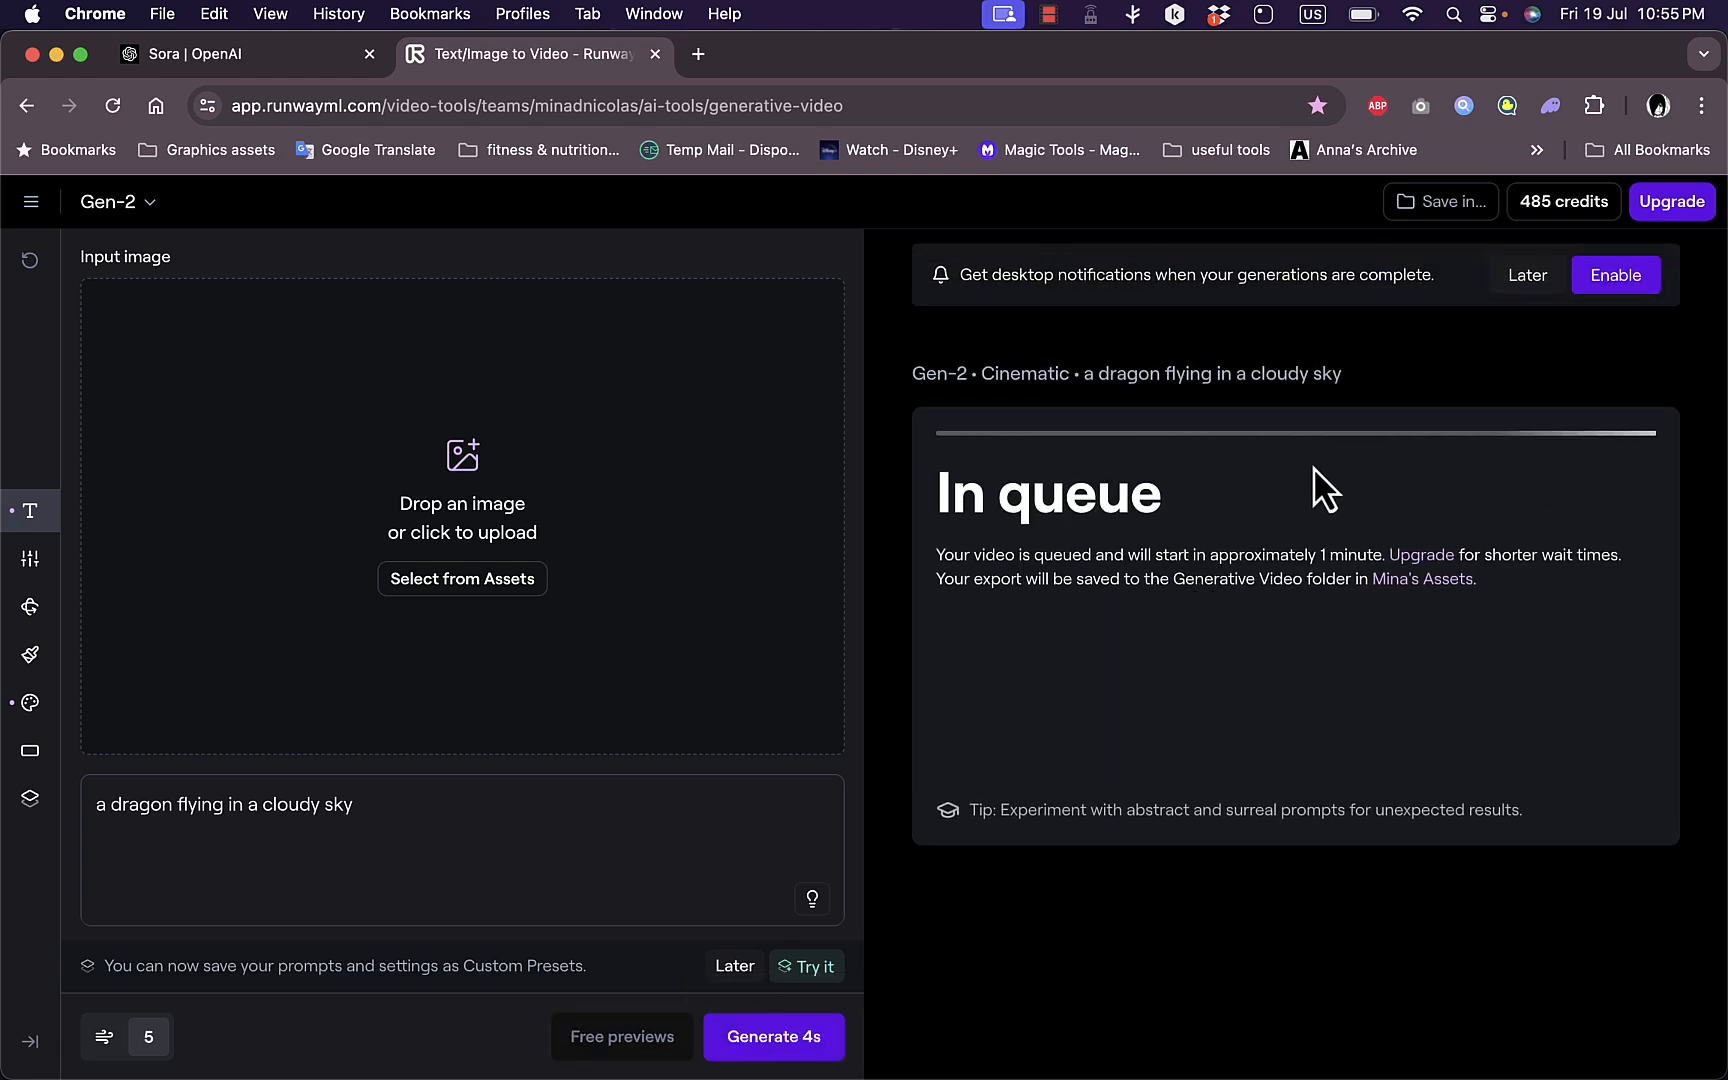
mouse_move(1212, 512)
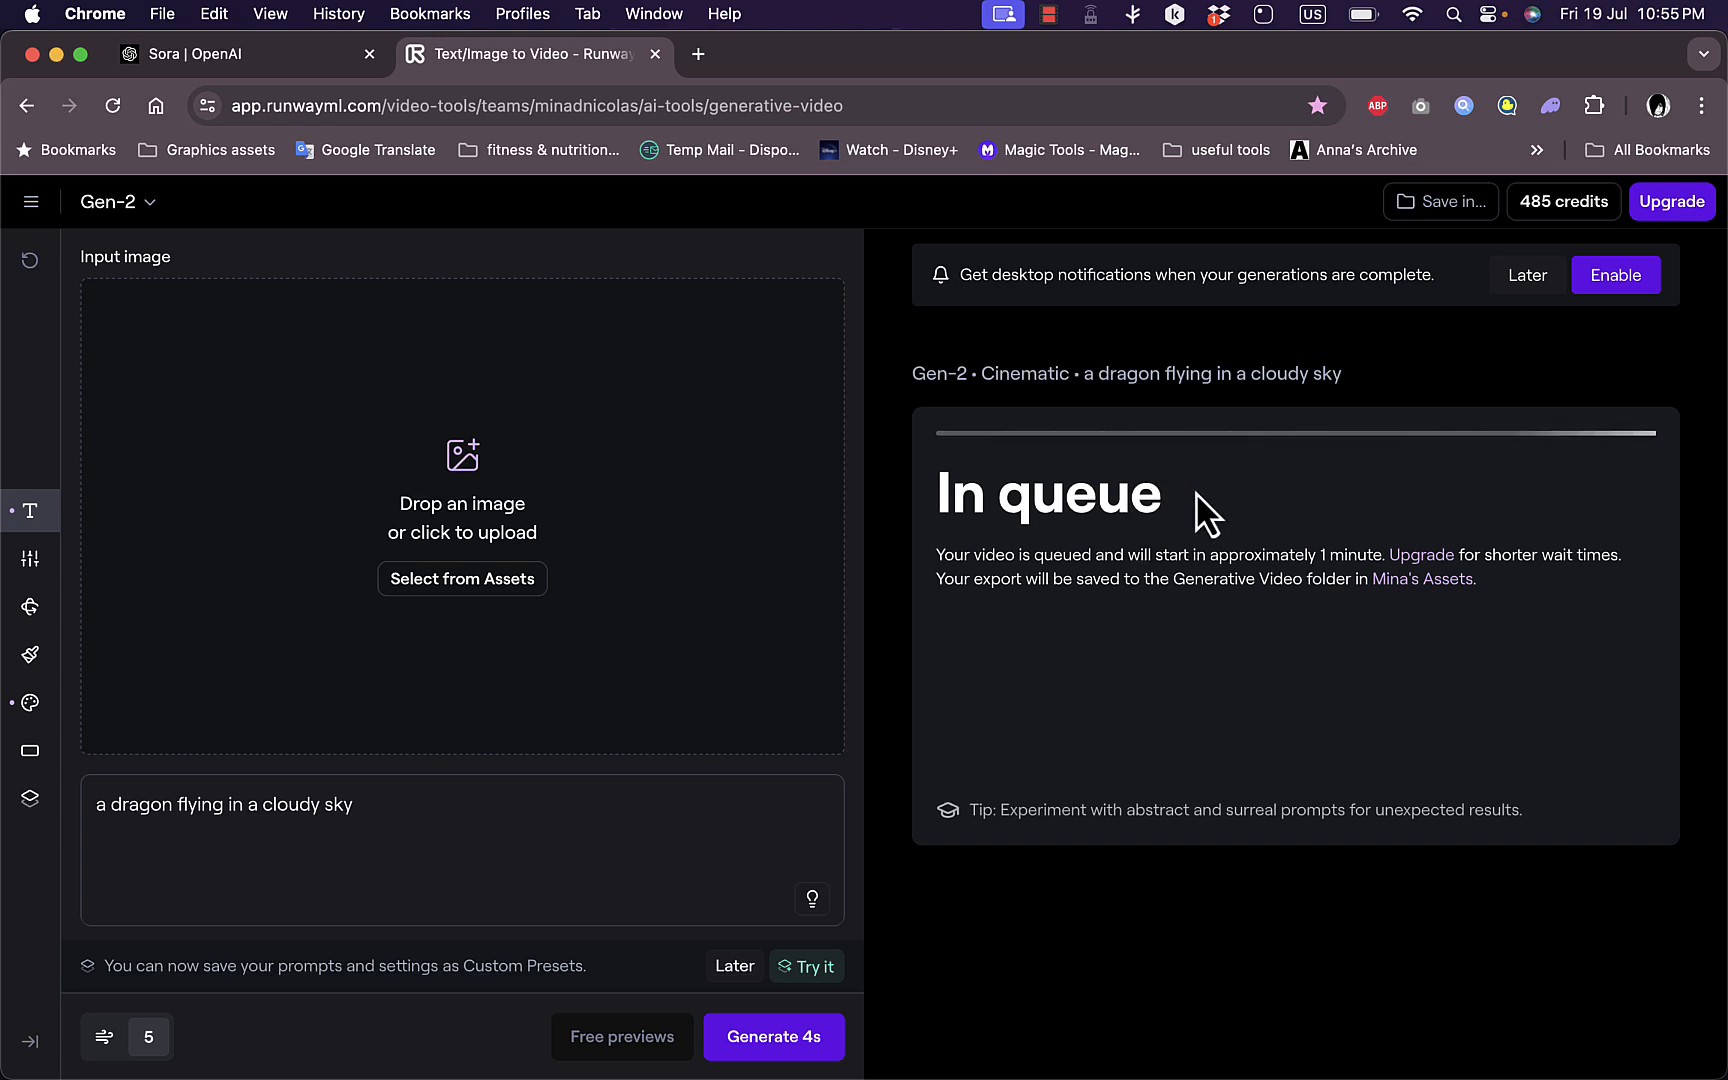
mouse_move(1398, 422)
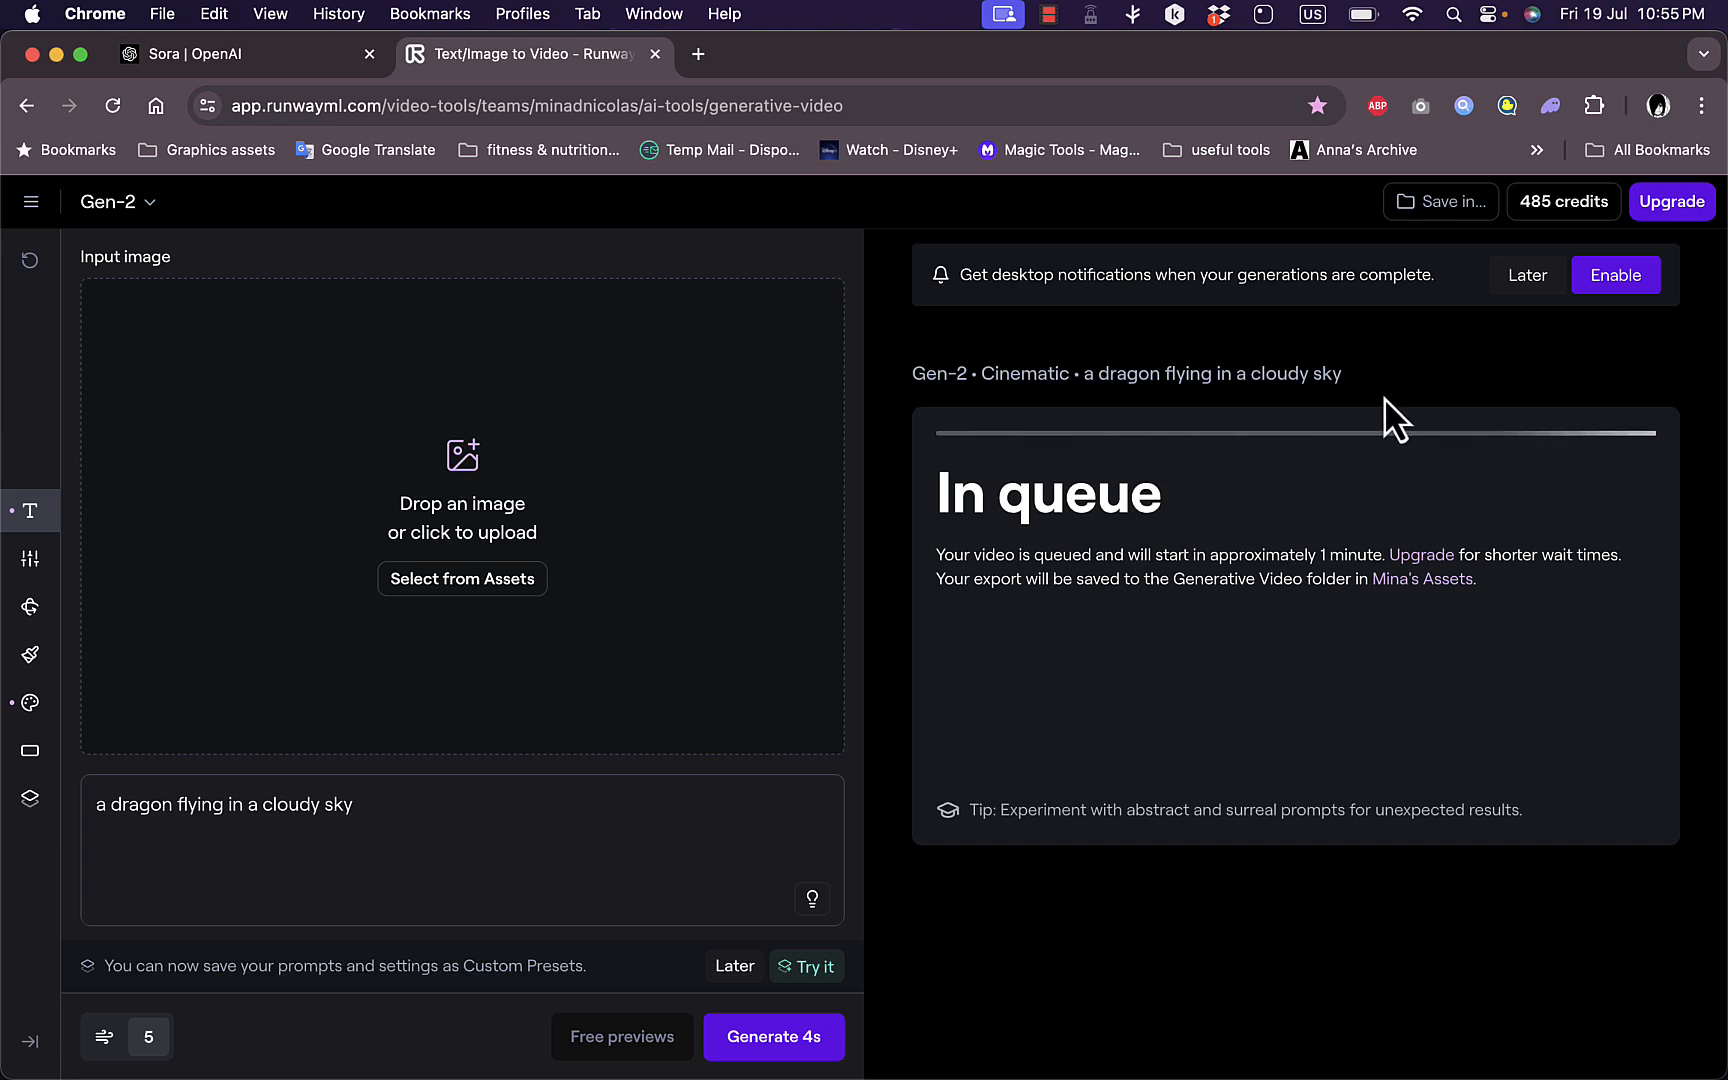
mouse_move(30, 606)
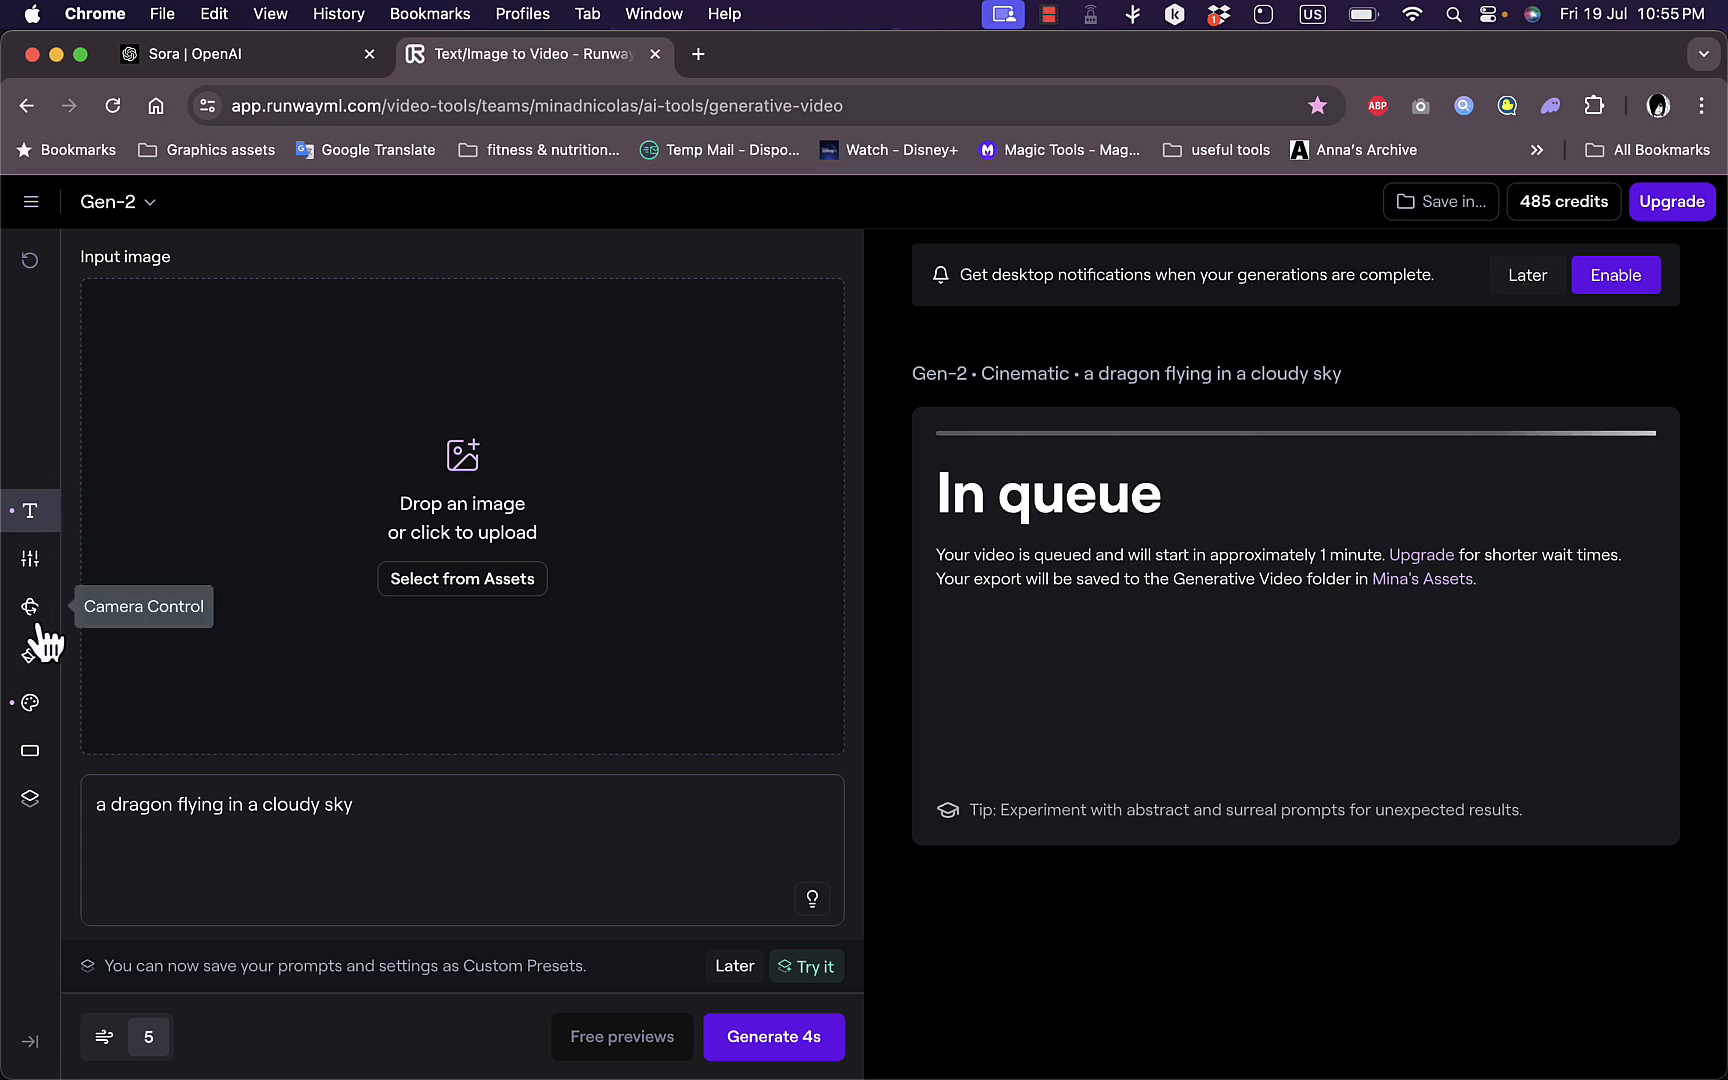
mouse_move(34, 570)
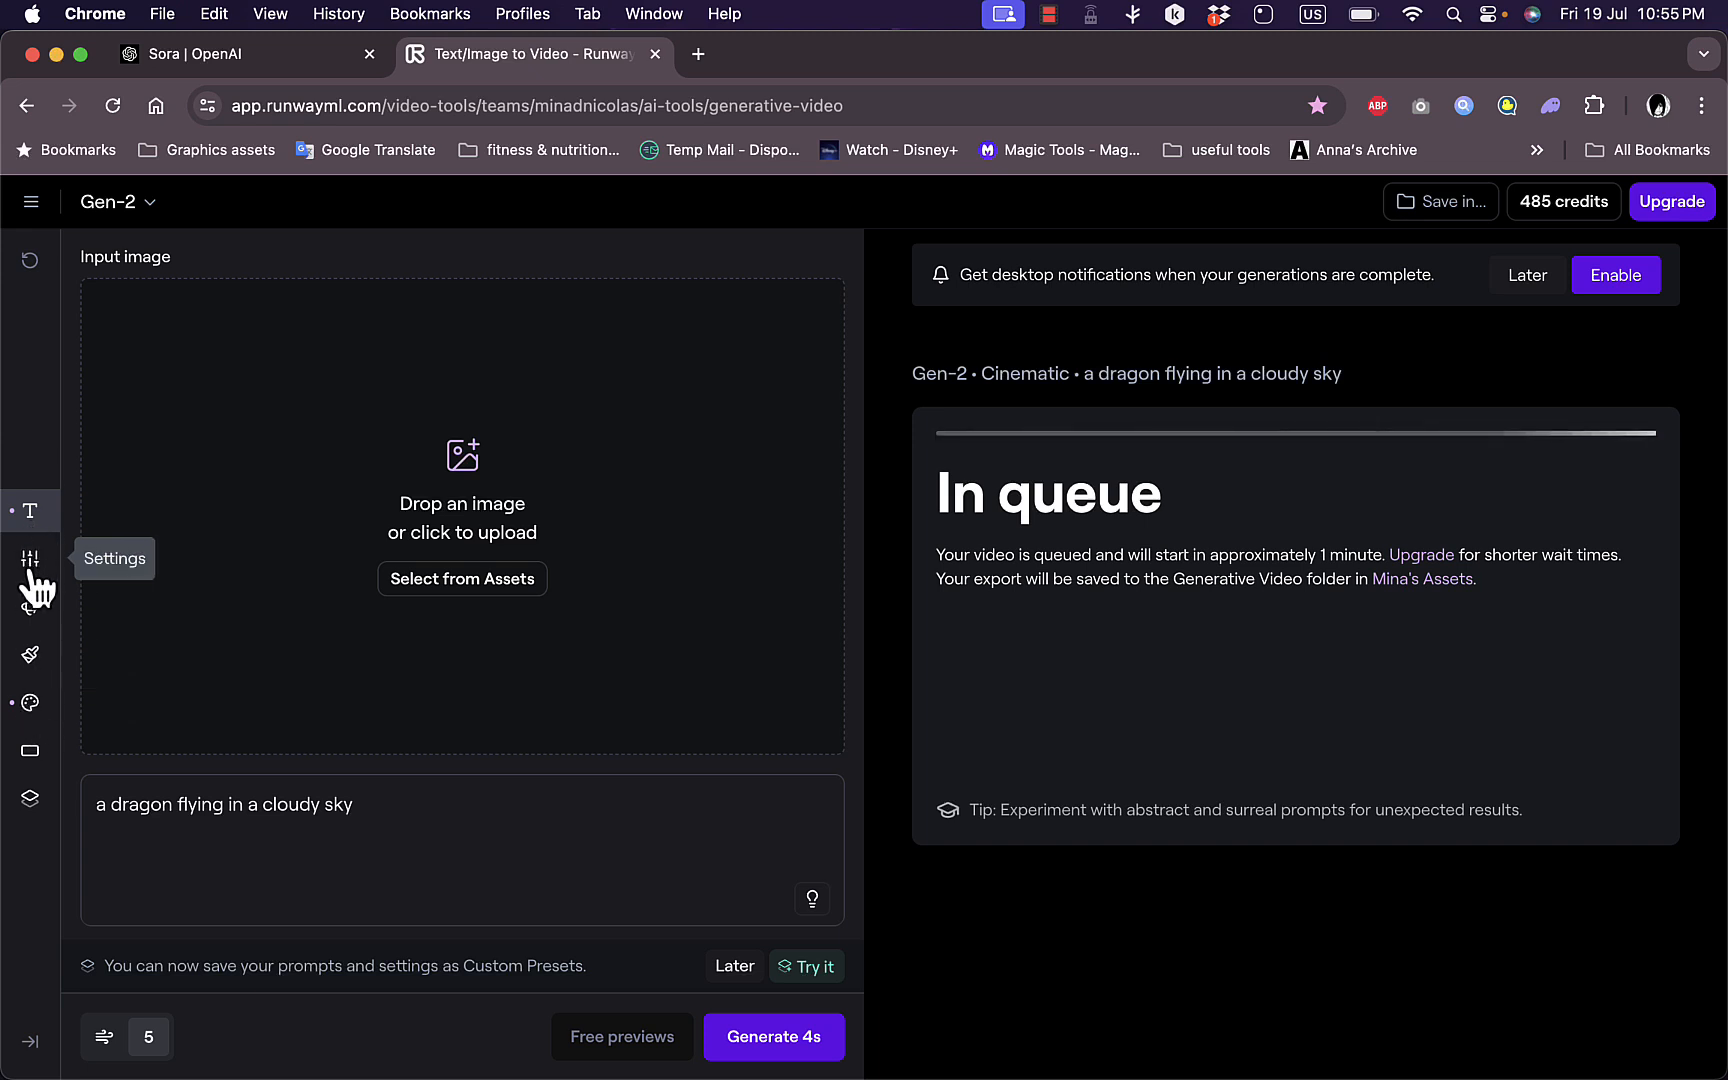
mouse_move(36, 584)
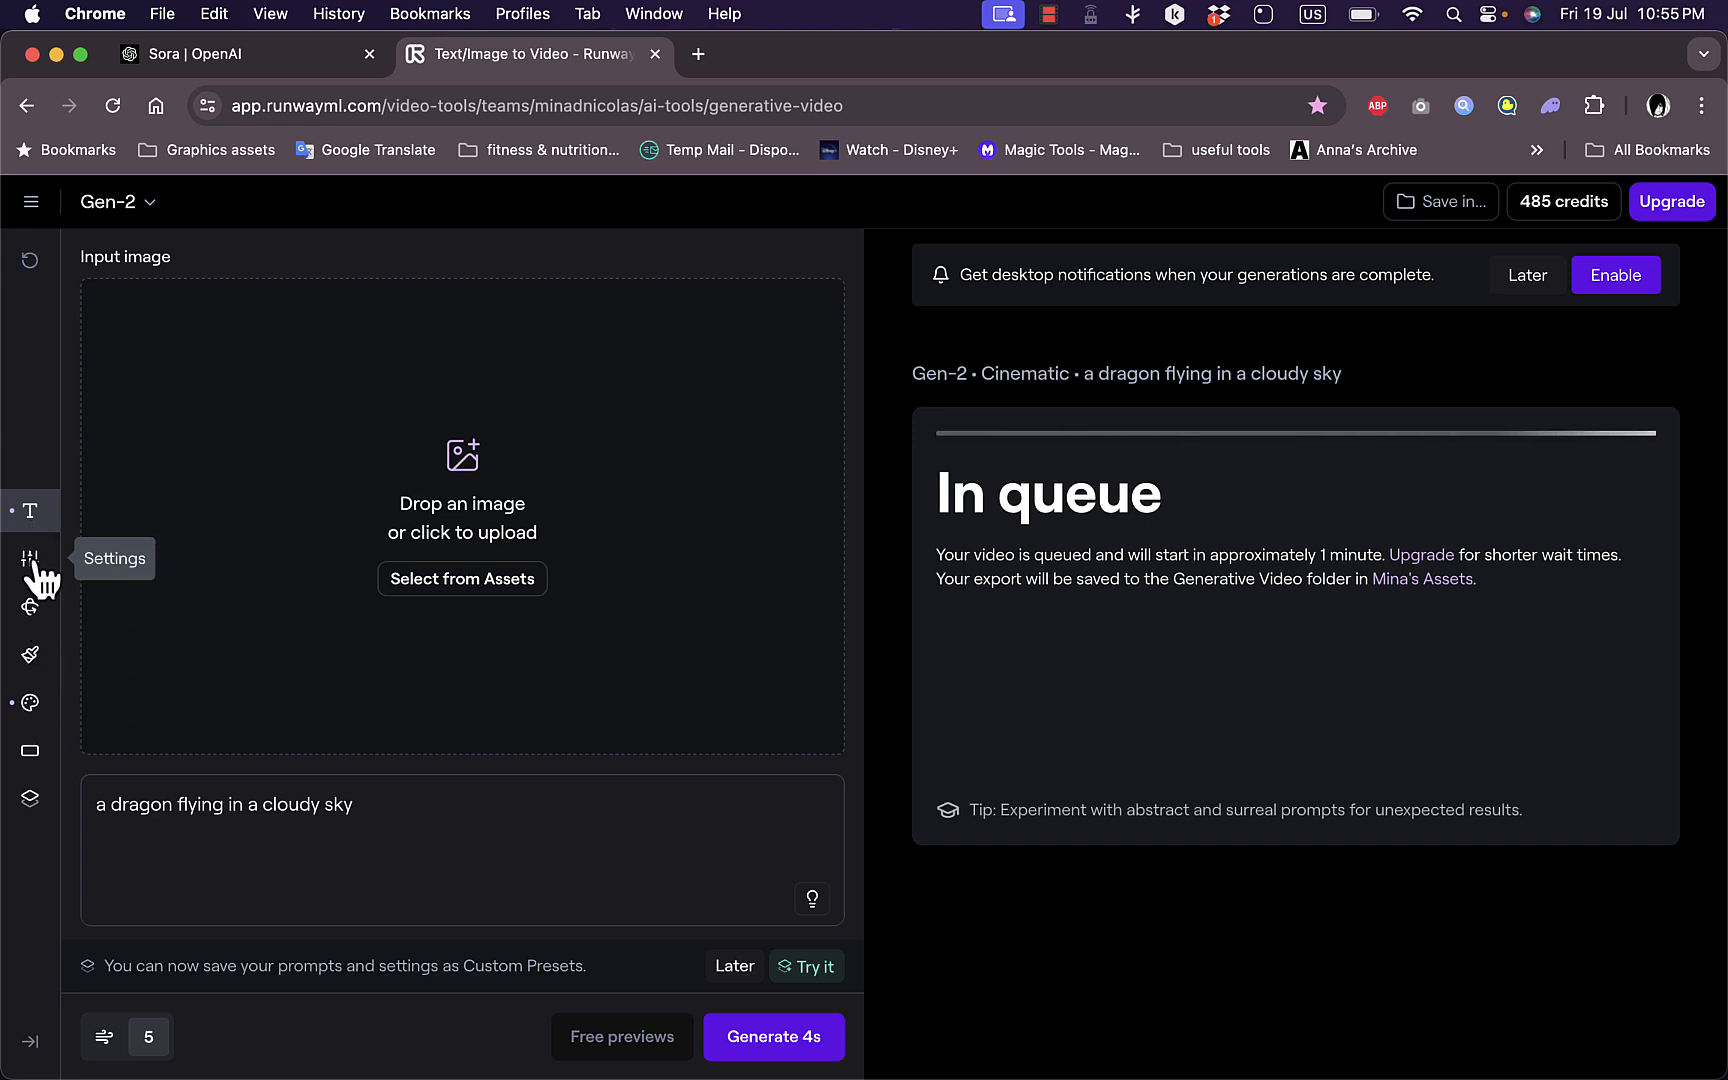